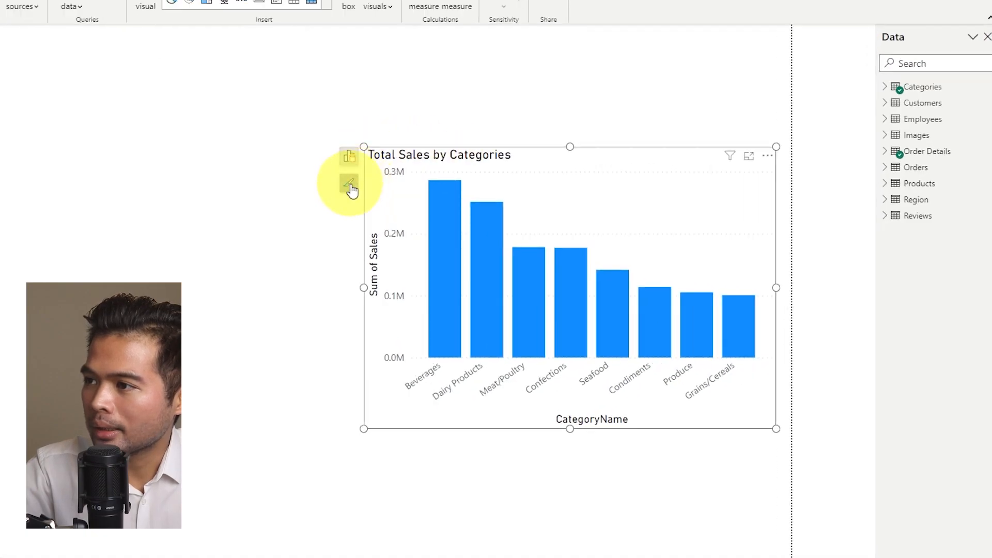
Step: Turn on the Total Sales by Categories chart subtitle and set its text to 'By Category'
left_click(348, 184)
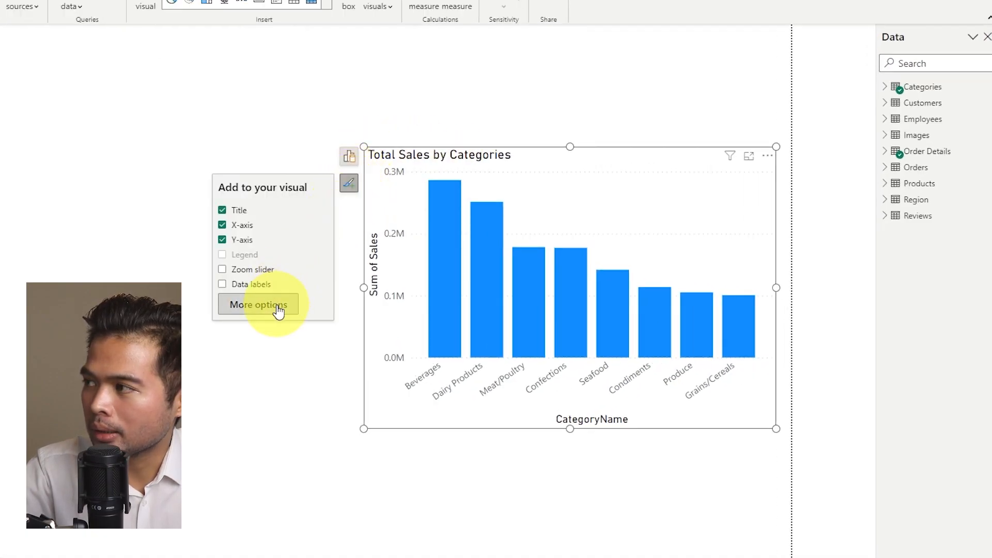
left_click(257, 305)
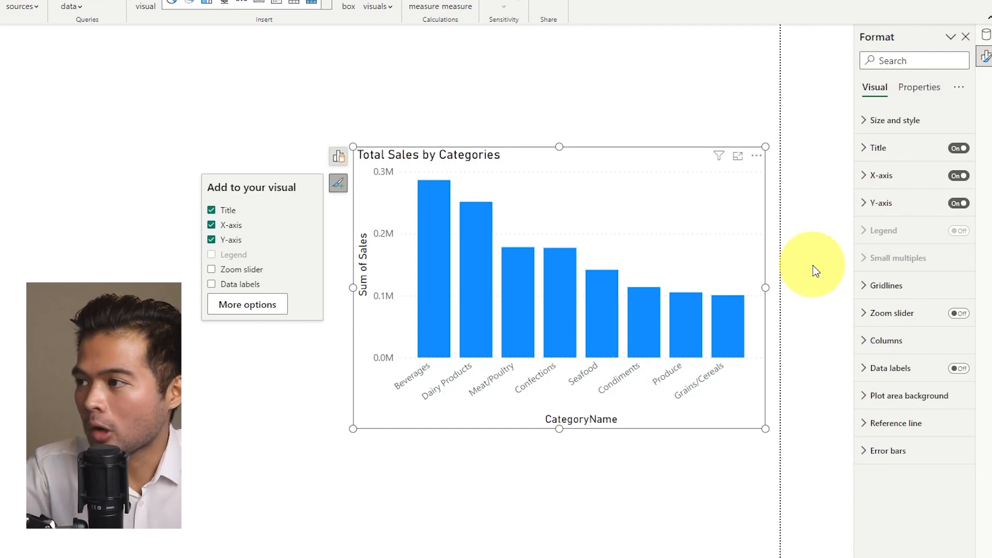
mouse_move(824, 216)
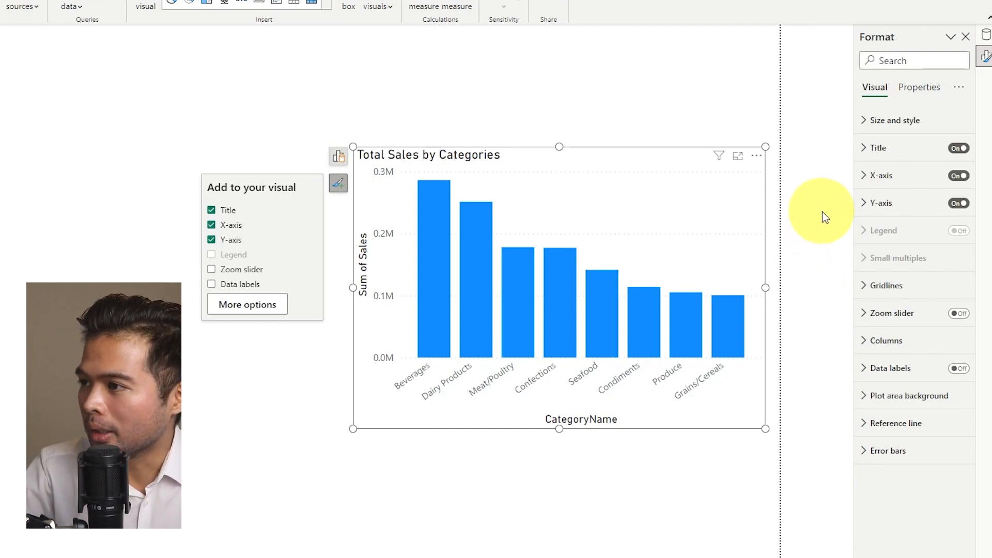
mouse_move(892, 350)
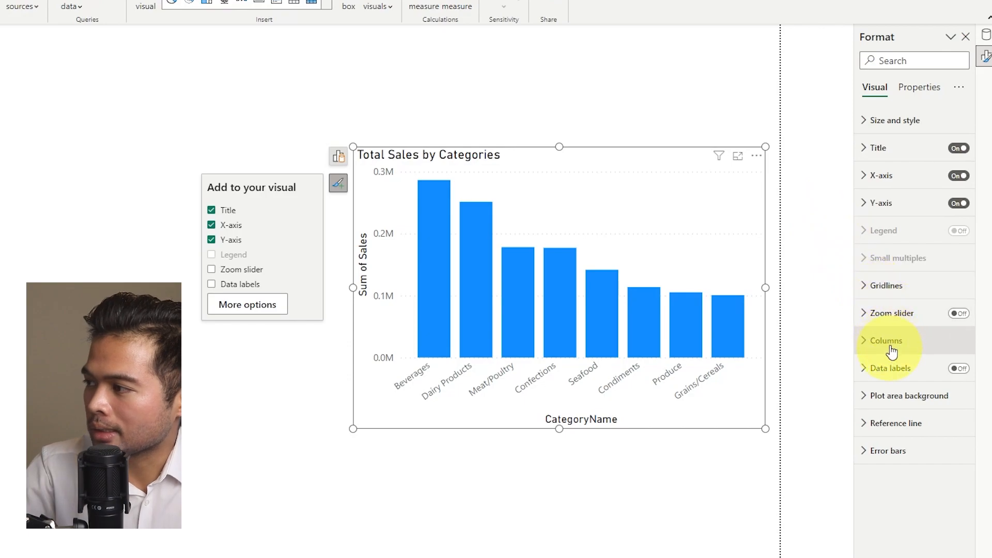
left_click(878, 148)
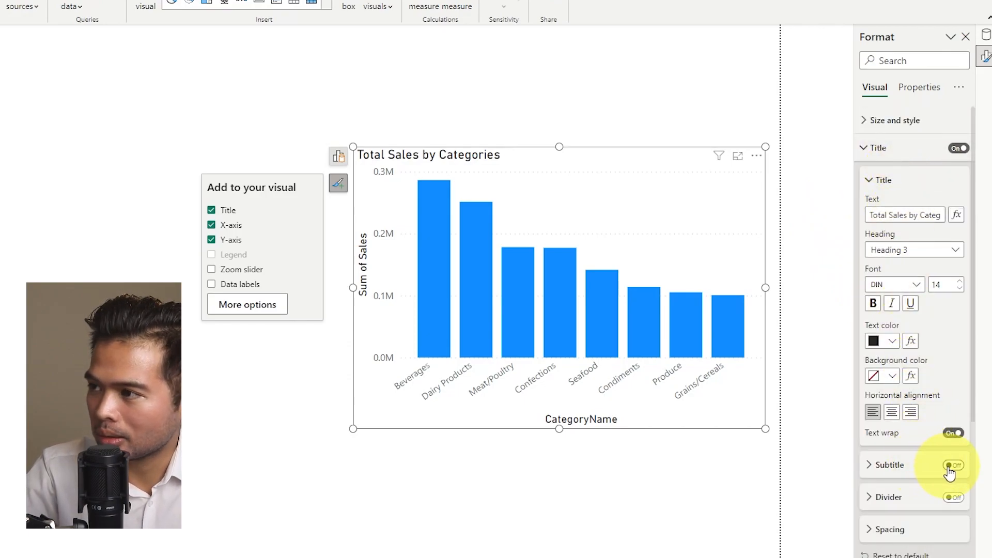
left_click(952, 465)
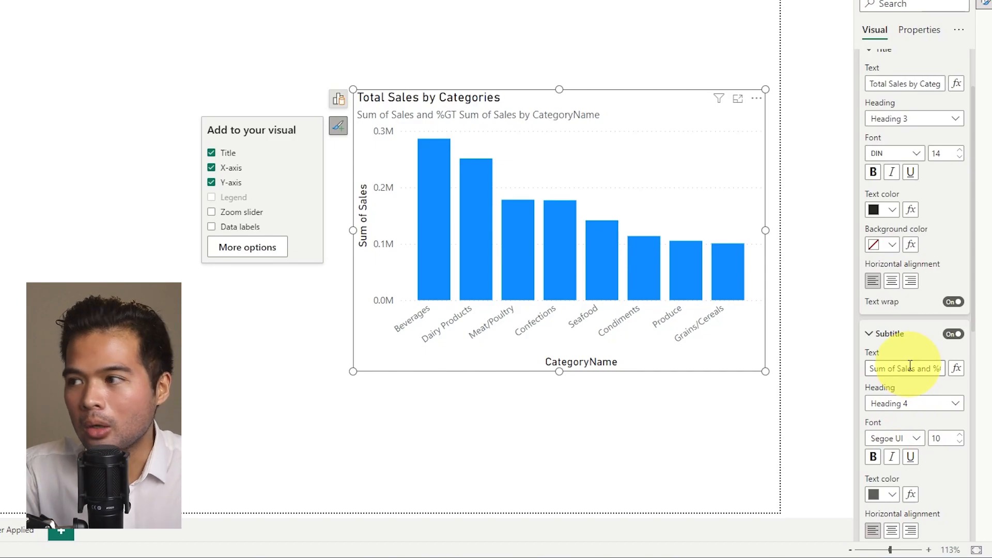
triple_click(905, 368)
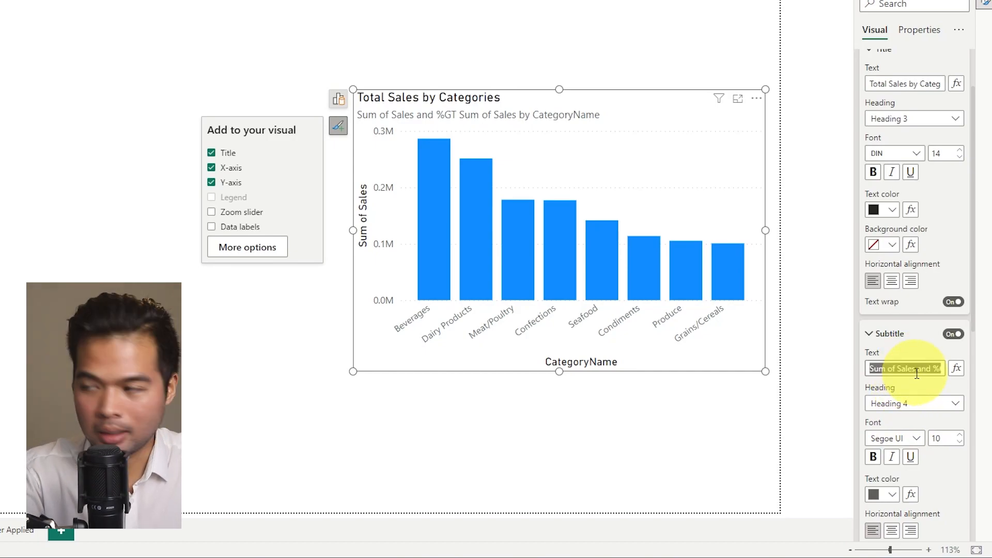
type("By Category")
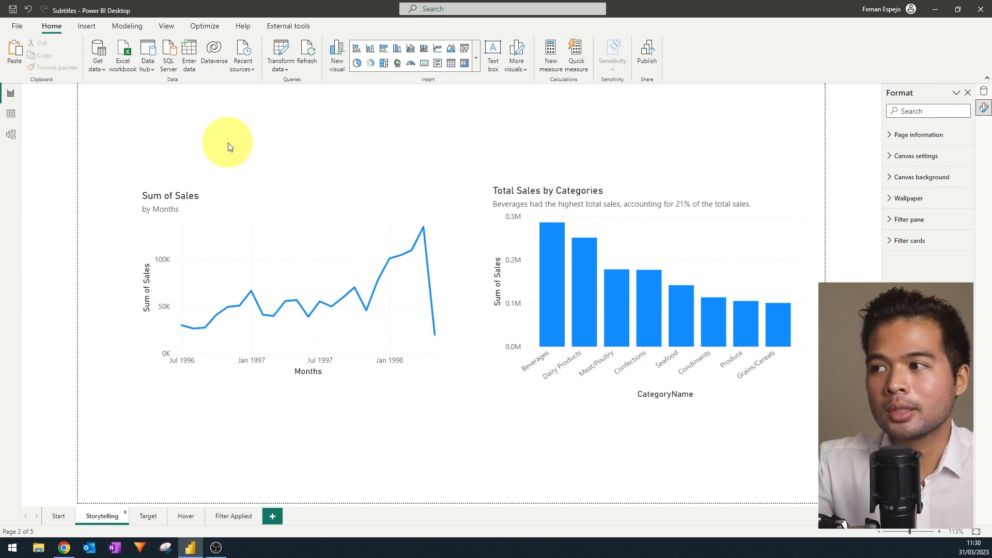
mouse_move(741, 165)
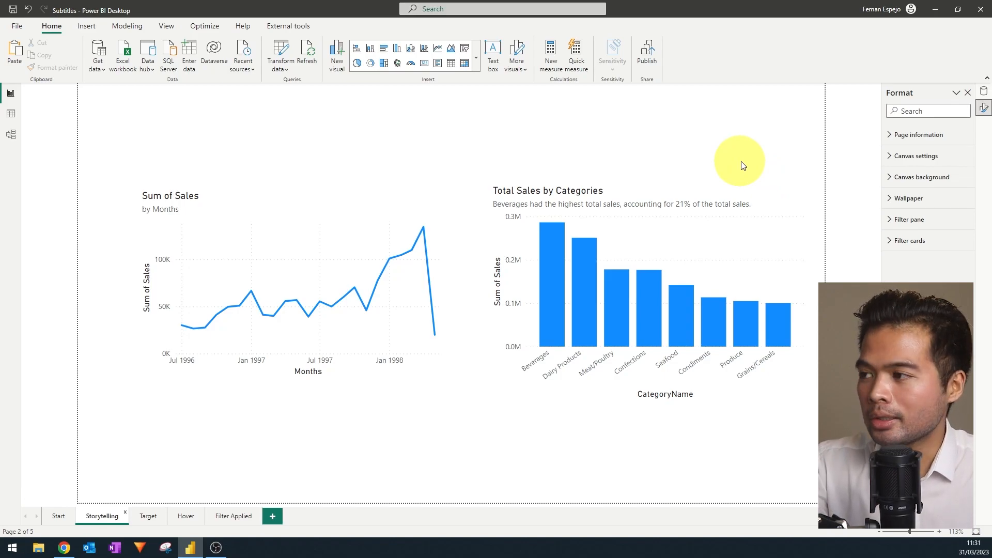
mouse_move(749, 158)
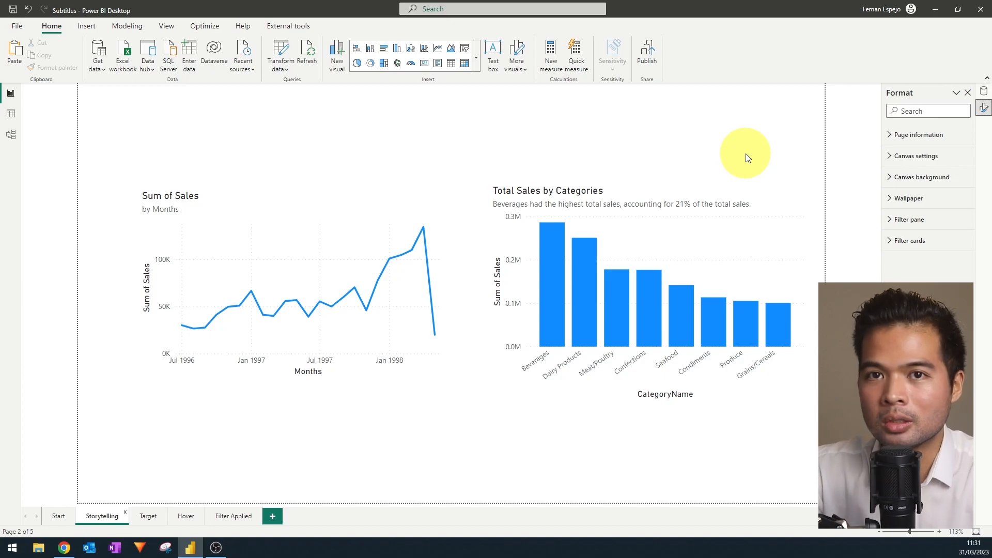
Step: Go to the Target page with the Total Sales card
left_click(148, 515)
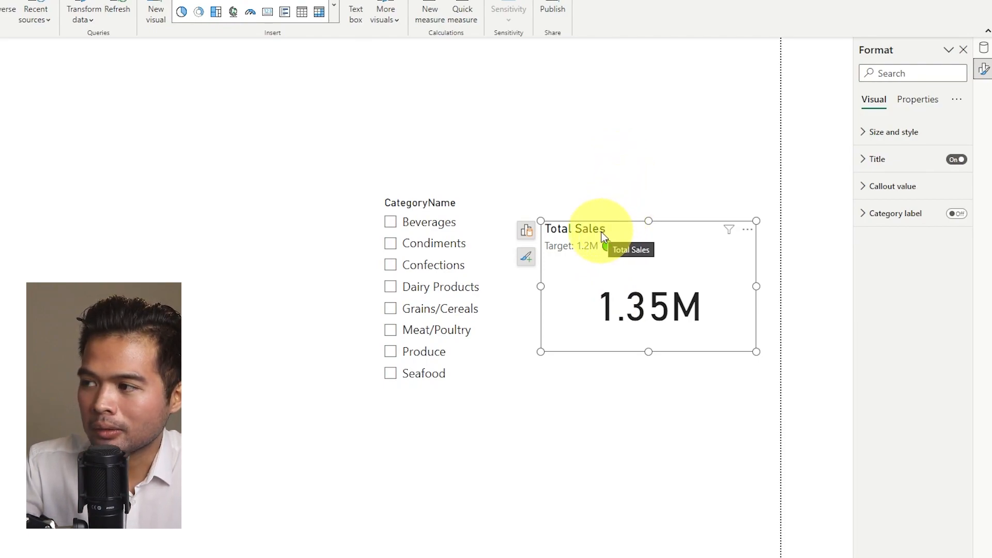
mouse_move(589, 249)
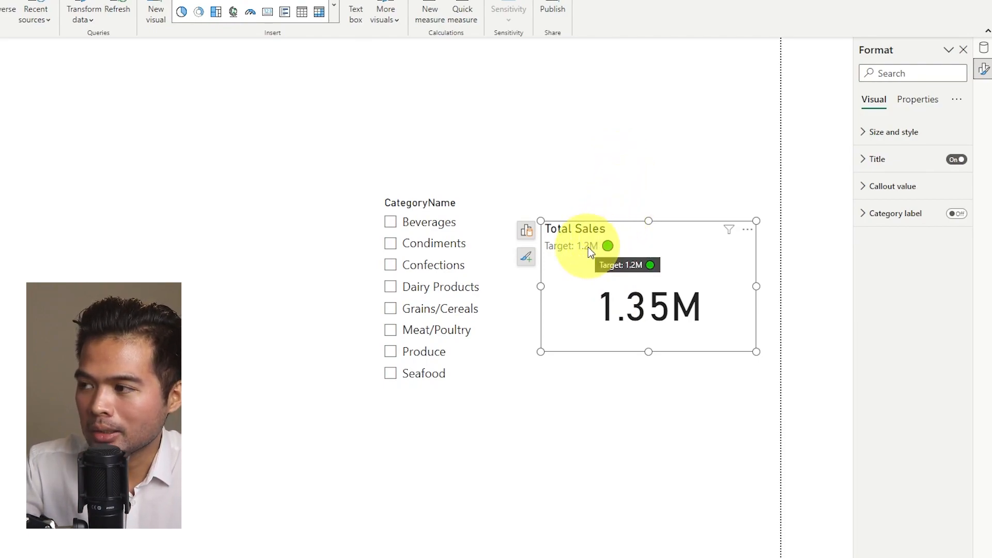
mouse_move(585, 410)
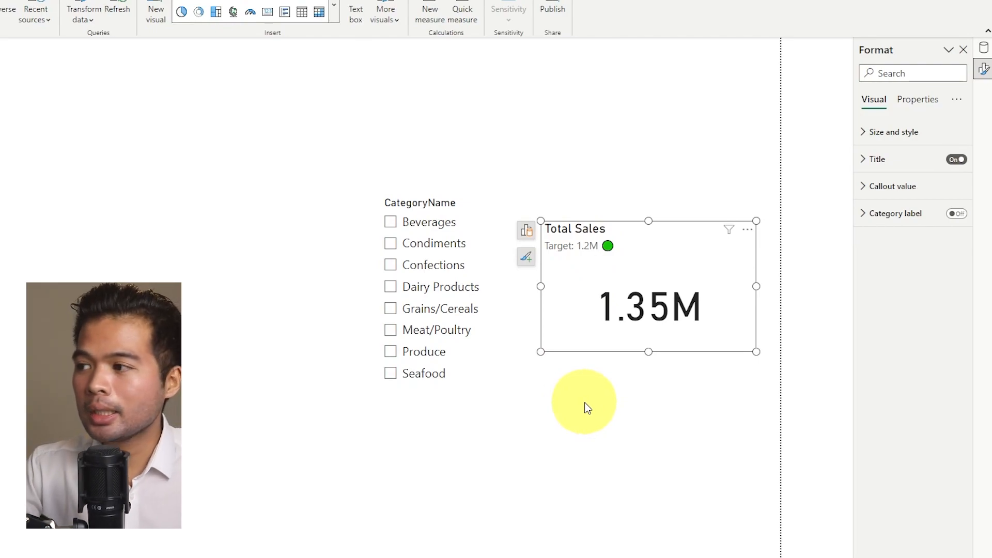
mouse_move(576, 405)
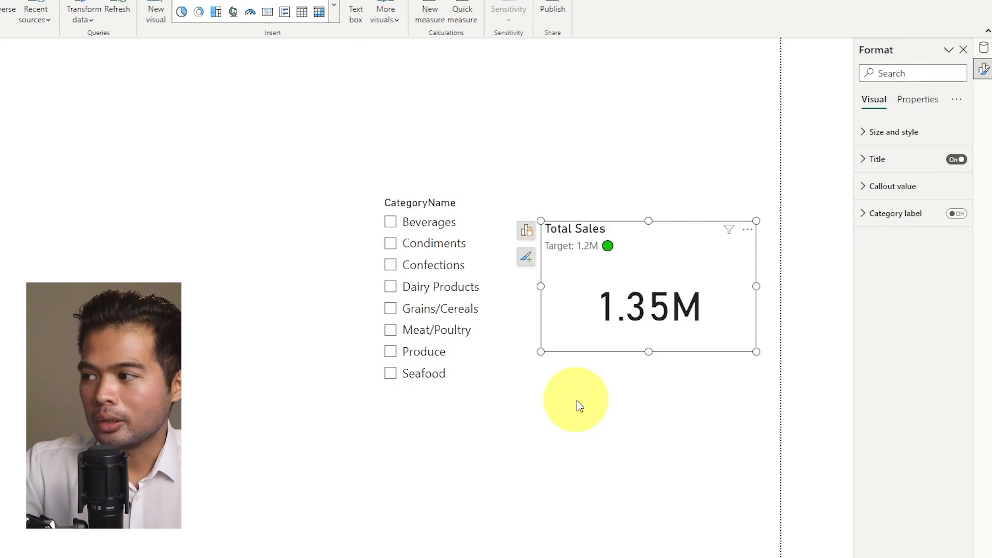
mouse_move(688, 400)
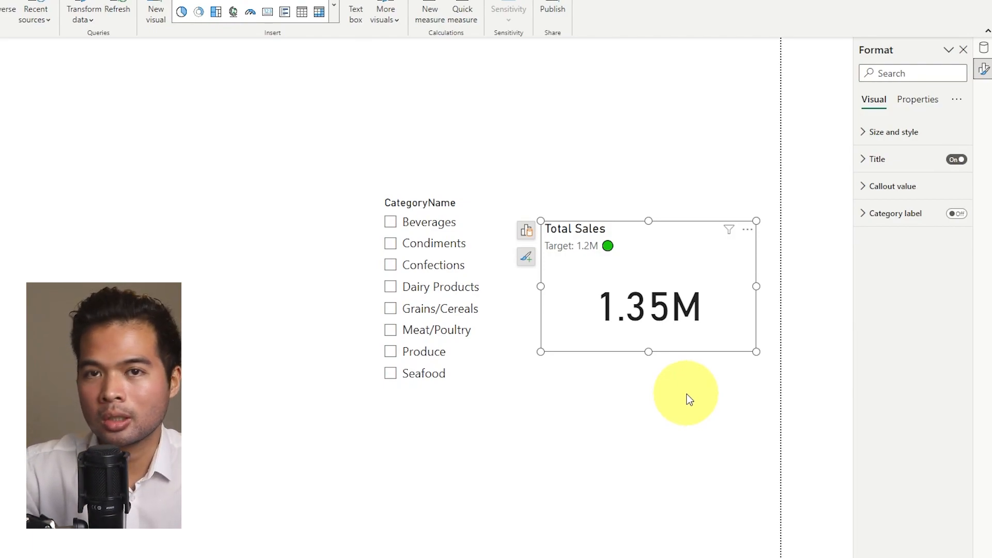
mouse_move(638, 446)
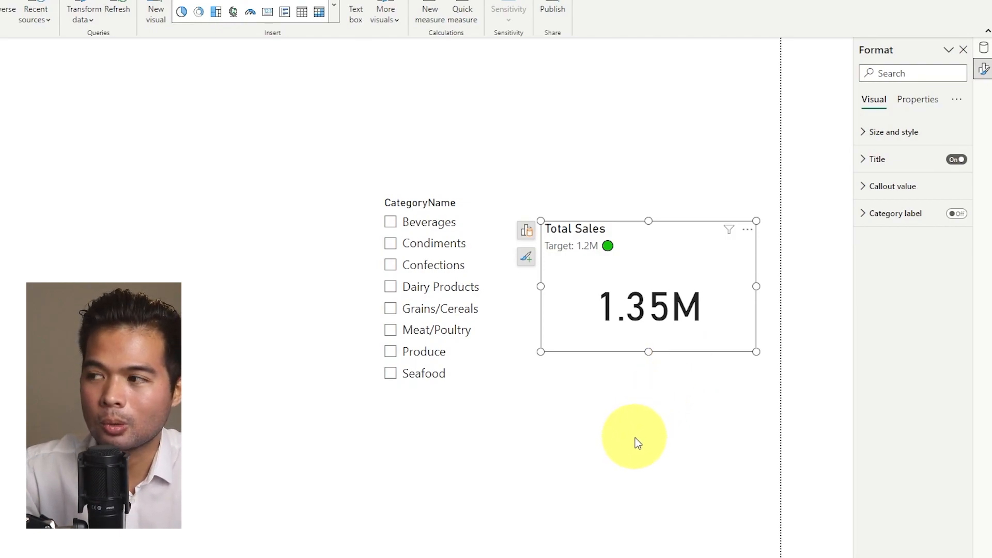
mouse_move(613, 251)
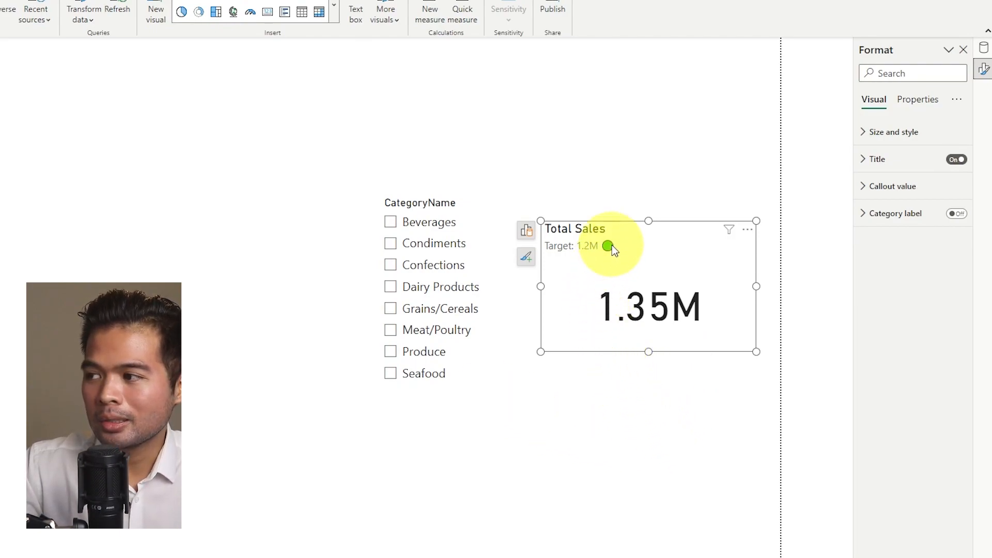
mouse_move(638, 259)
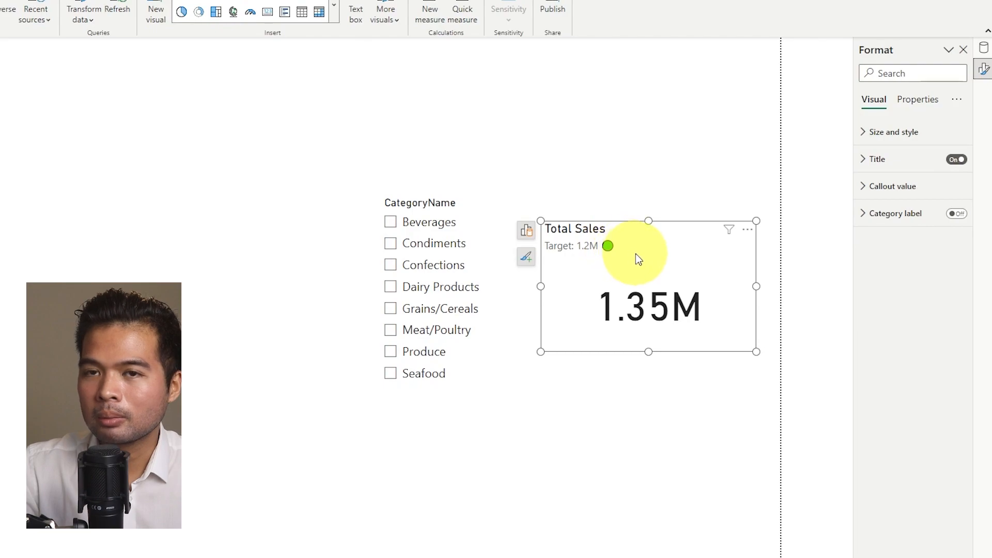
mouse_move(641, 258)
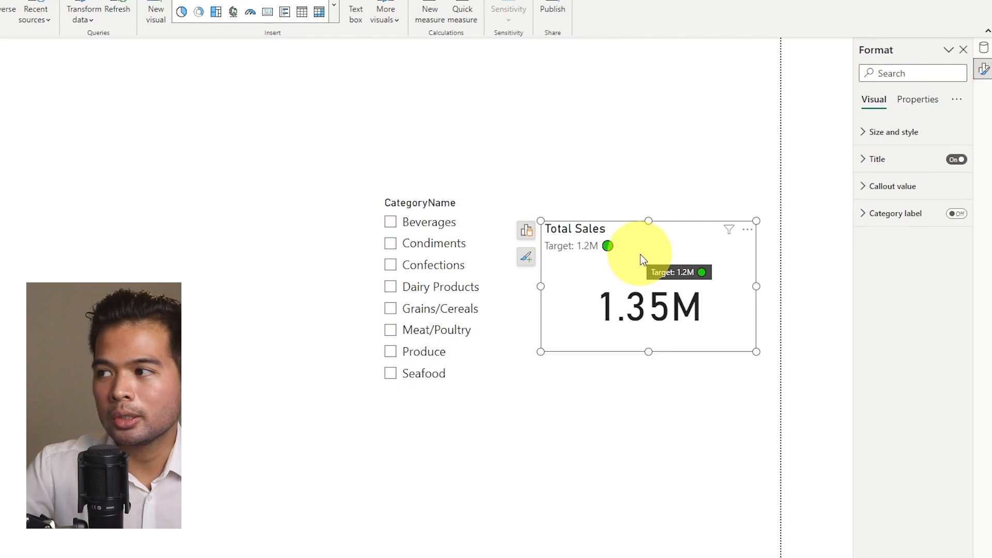
mouse_move(636, 263)
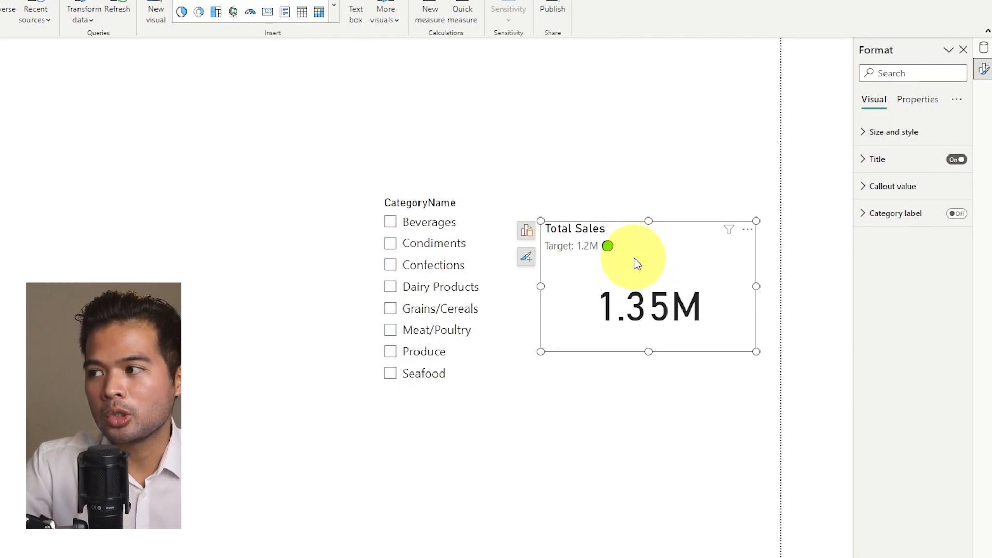
mouse_move(643, 239)
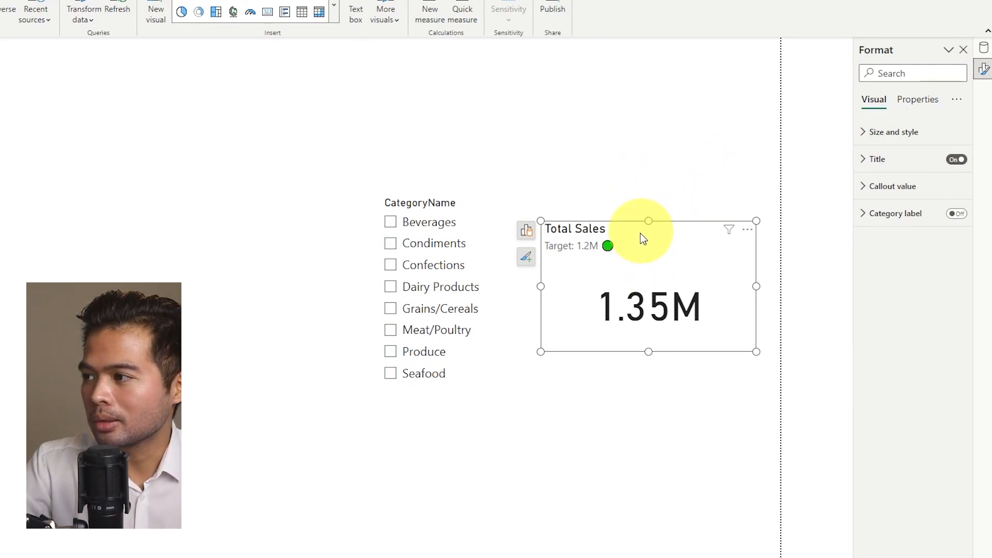
Step: Expand the Total Sales card's title settings and select its subtitle text
left_click(875, 159)
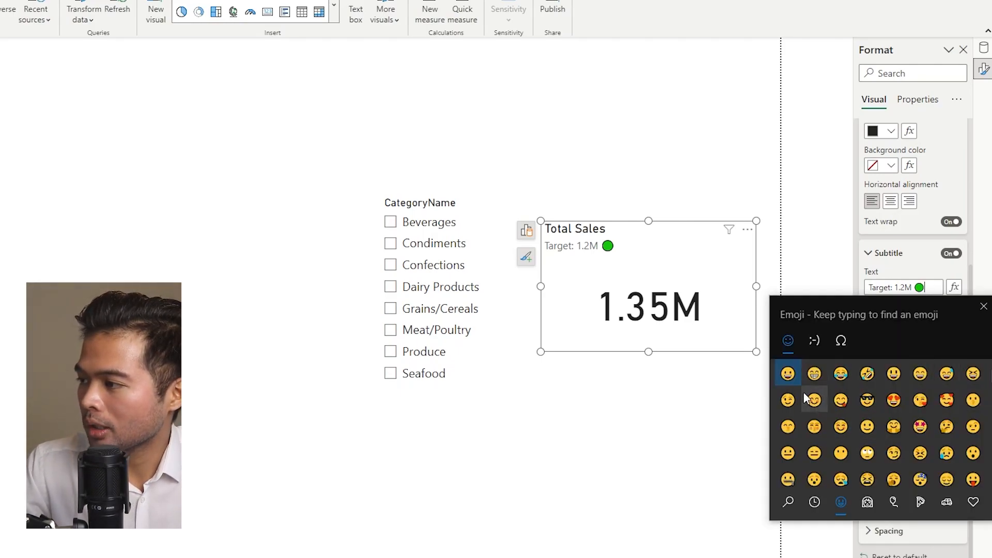
left_click(787, 373)
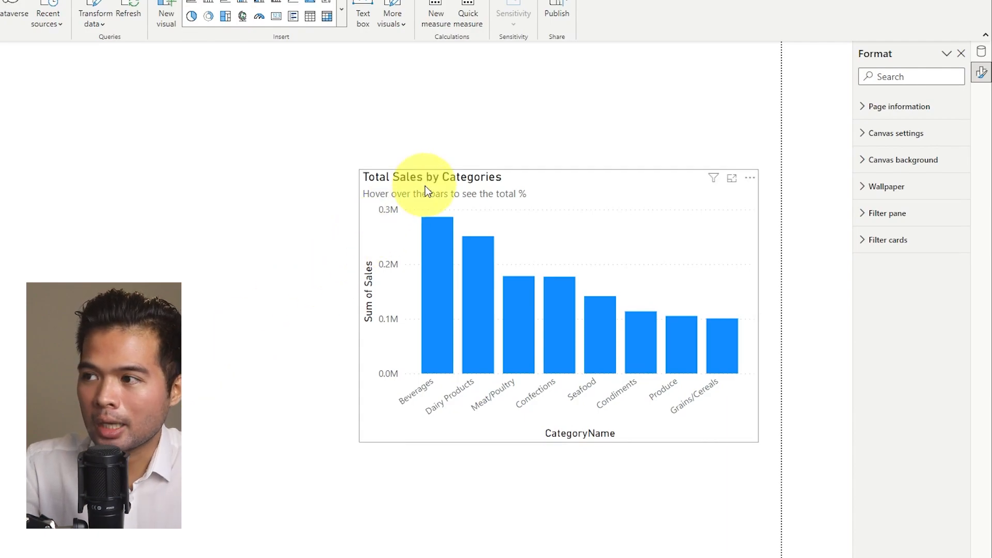
mouse_move(521, 152)
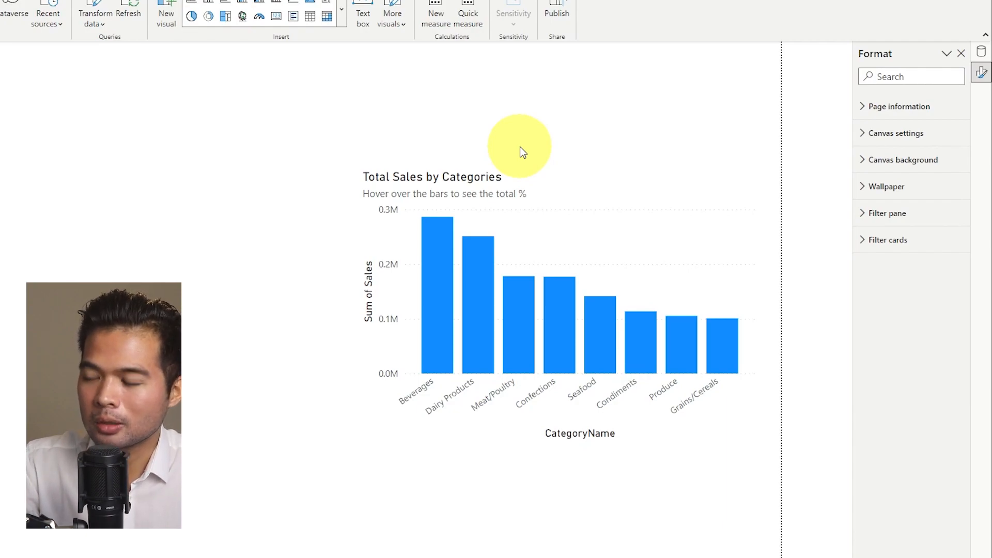
mouse_move(523, 122)
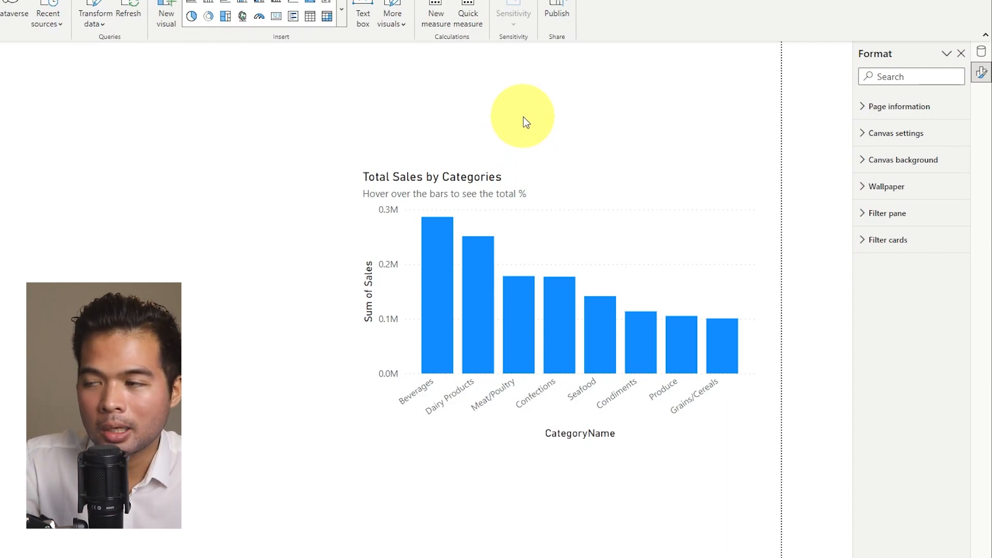
mouse_move(414, 124)
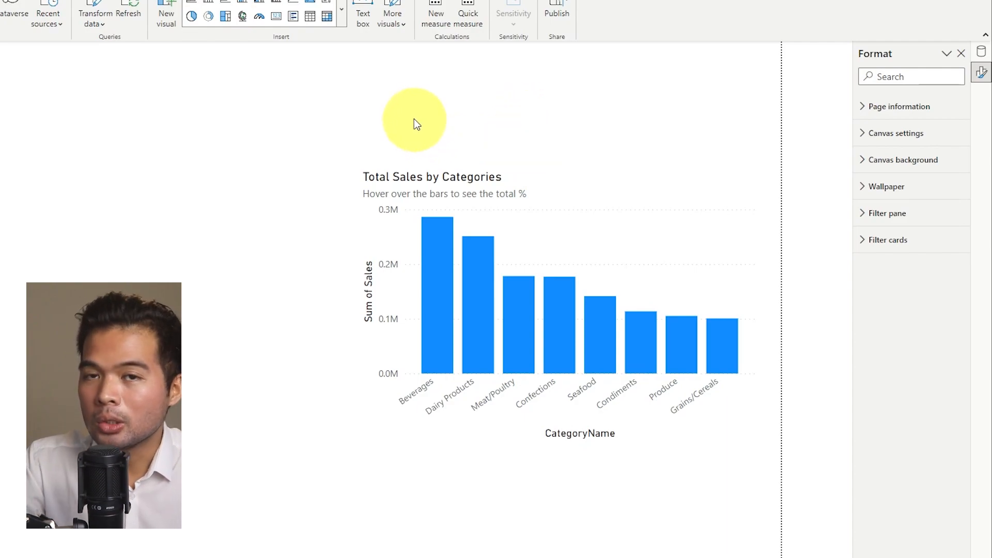
mouse_move(379, 156)
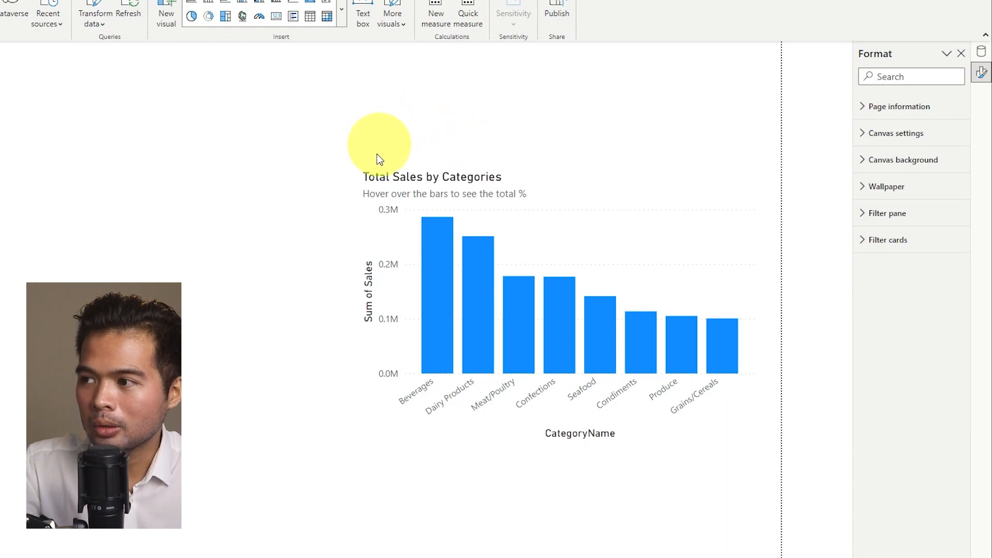
mouse_move(335, 214)
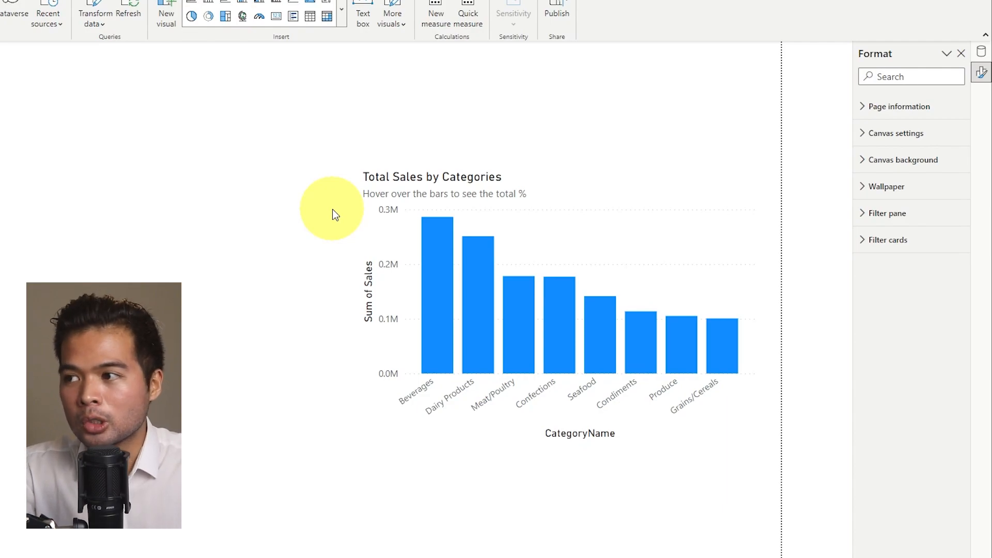
mouse_move(435, 253)
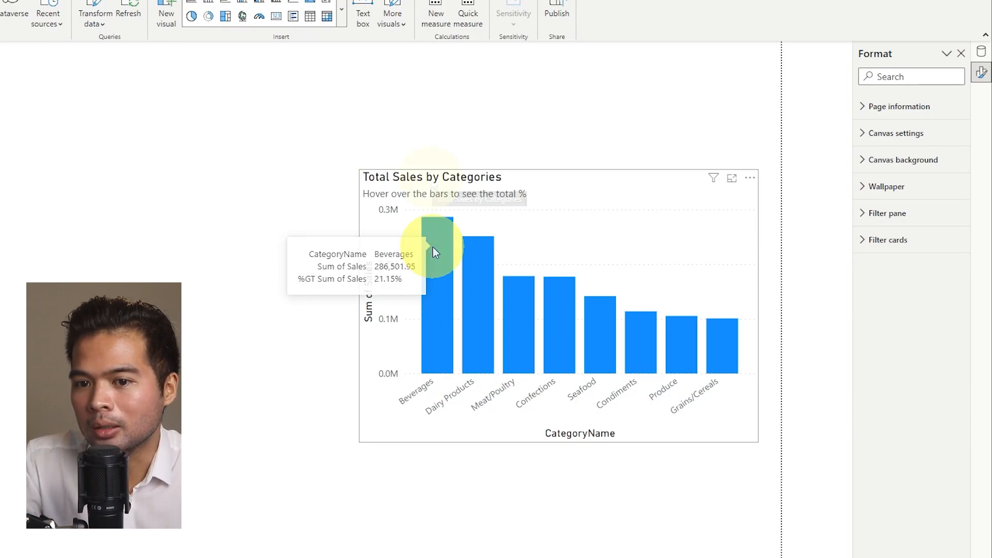
Step: Select the categories bar chart and review its Format visual title settings
left_click(433, 184)
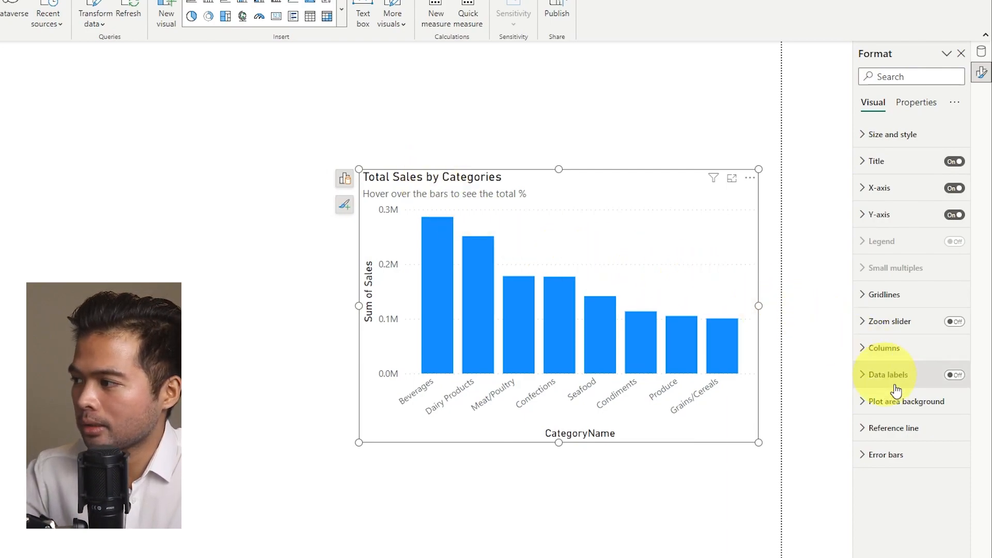
mouse_move(891, 331)
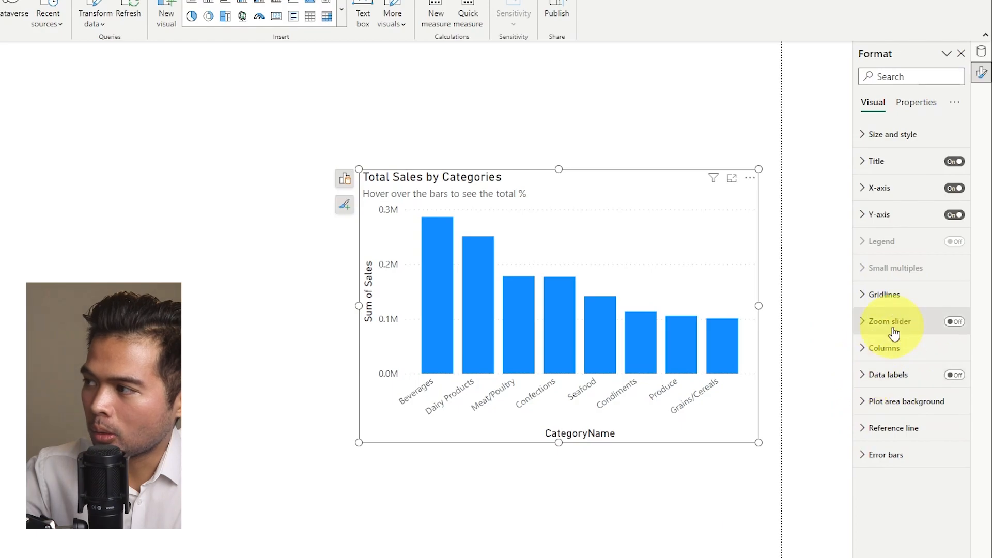
left_click(876, 160)
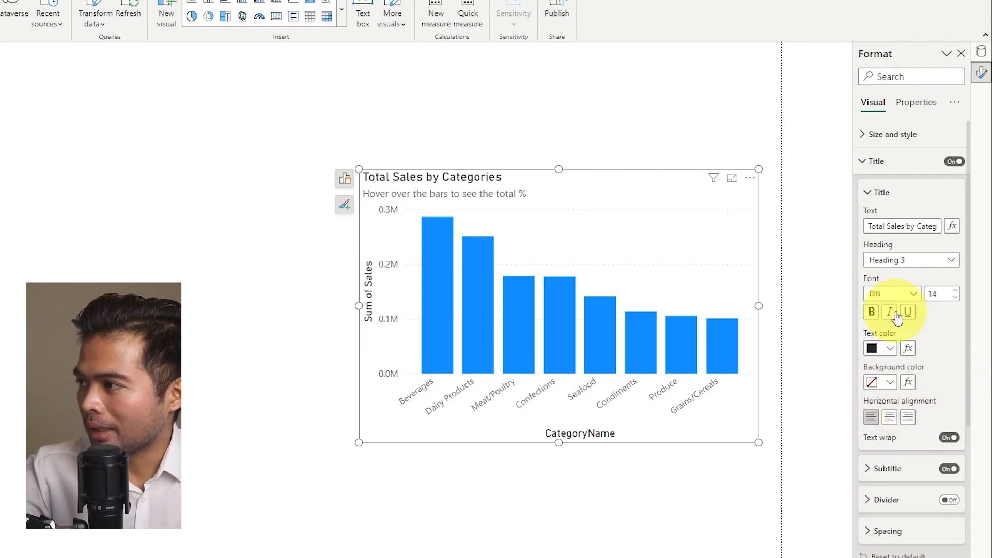
left_click(876, 192)
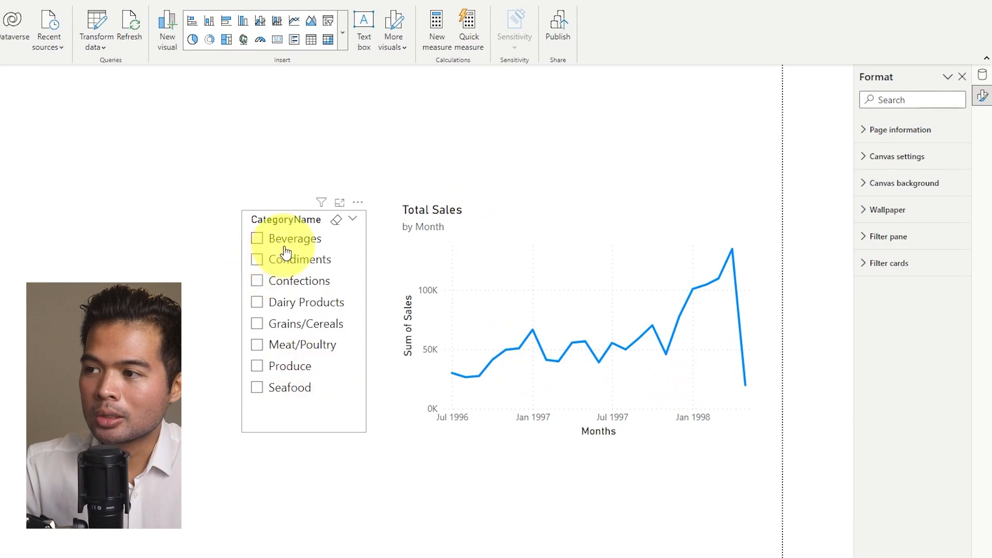
left_click(257, 238)
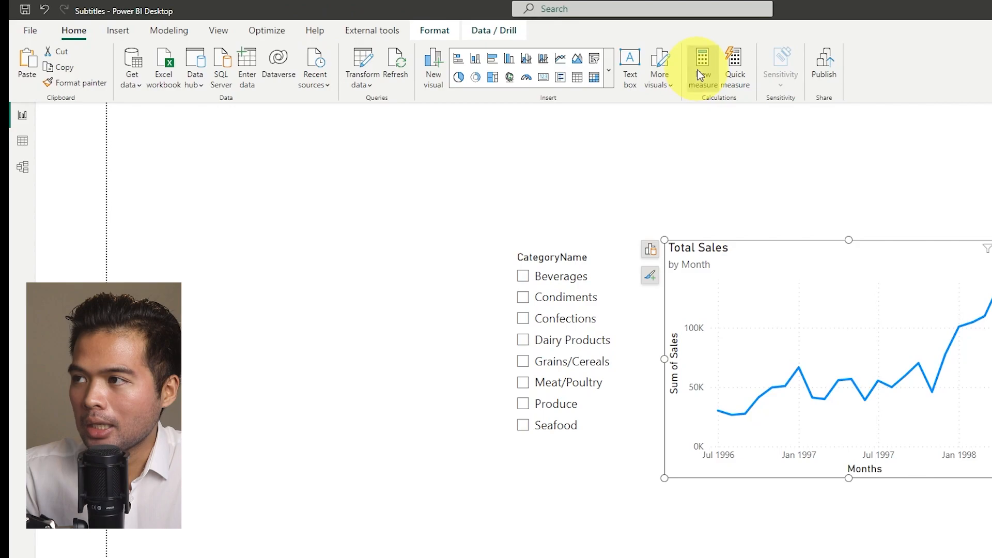
Step: Start a new SelectedCategory measure and begin its SELECTED DAX formula
left_click(701, 58)
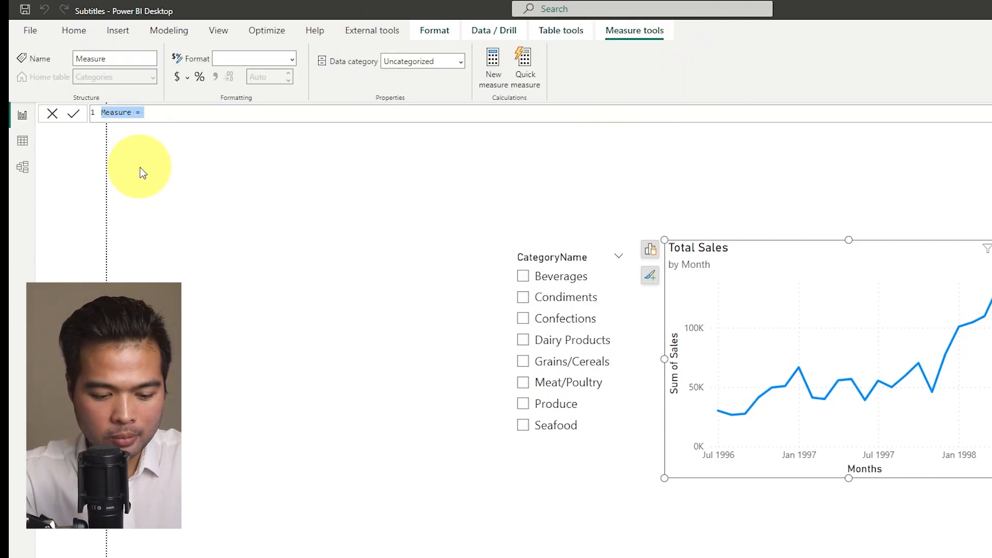
type("SelectedCategory")
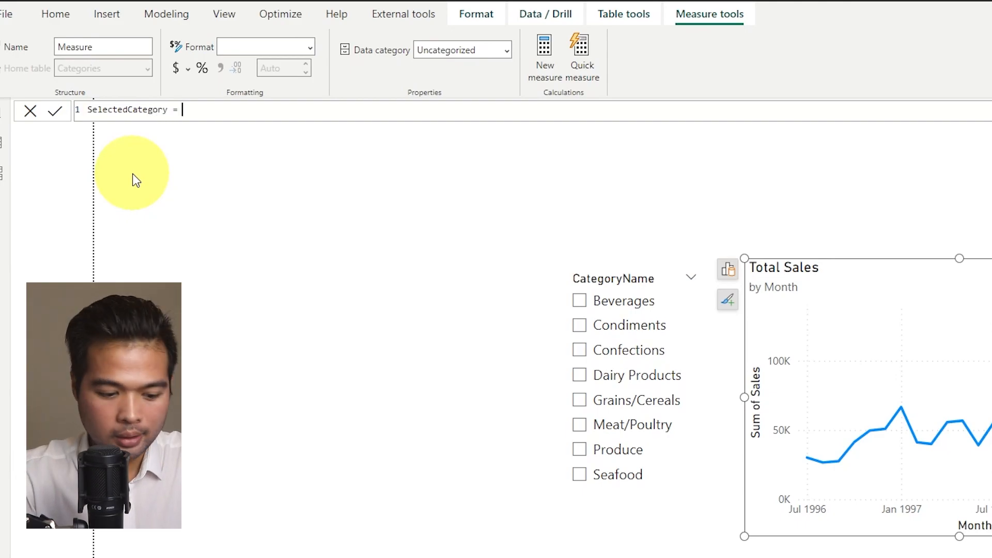
type("SELECTED")
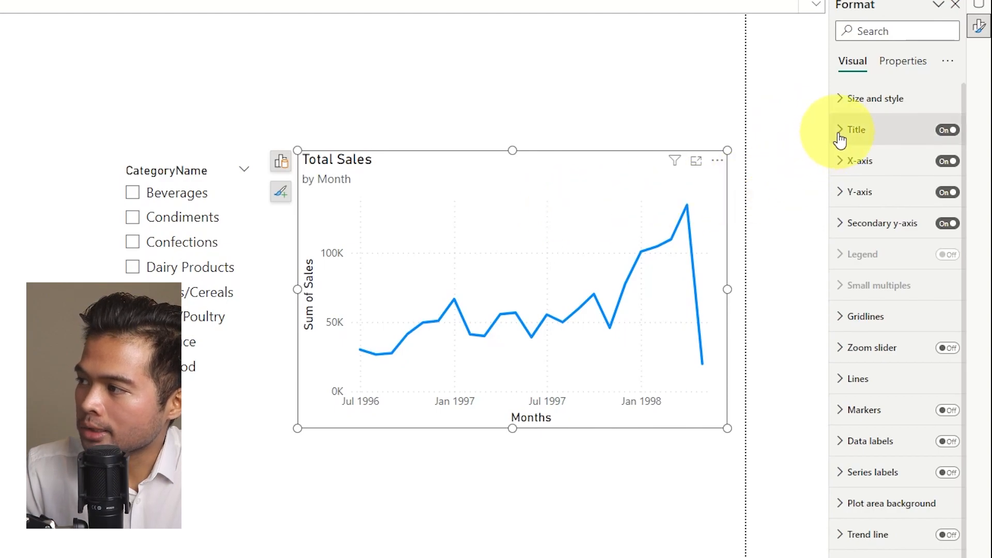
Step: Set the line chart's subtitle text by fx to the SelectedCategory field value
left_click(840, 130)
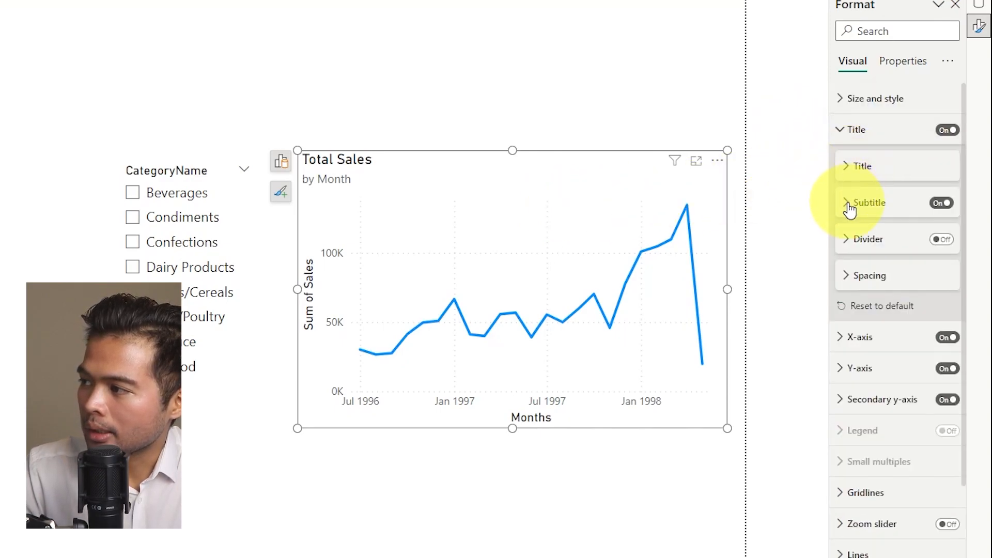
left_click(847, 202)
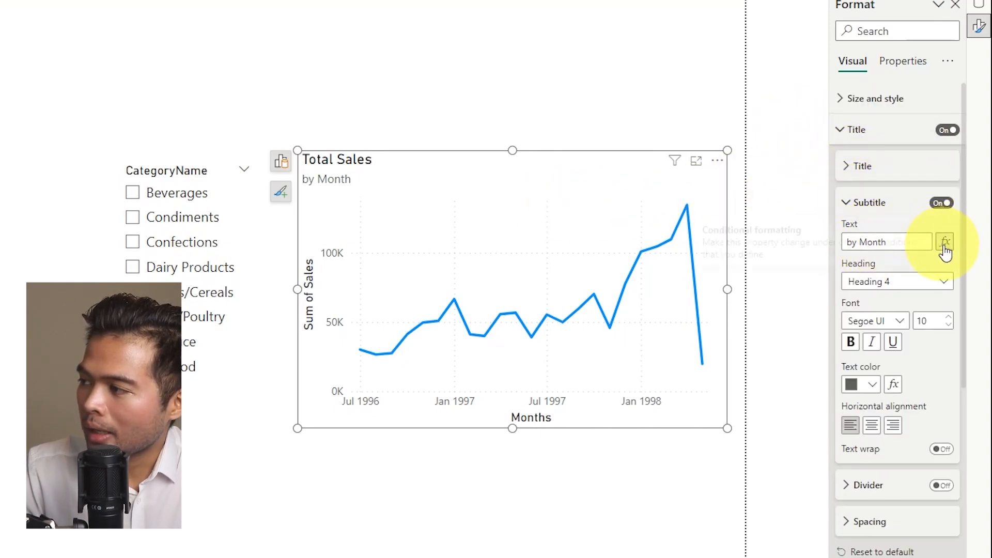
mouse_move(946, 242)
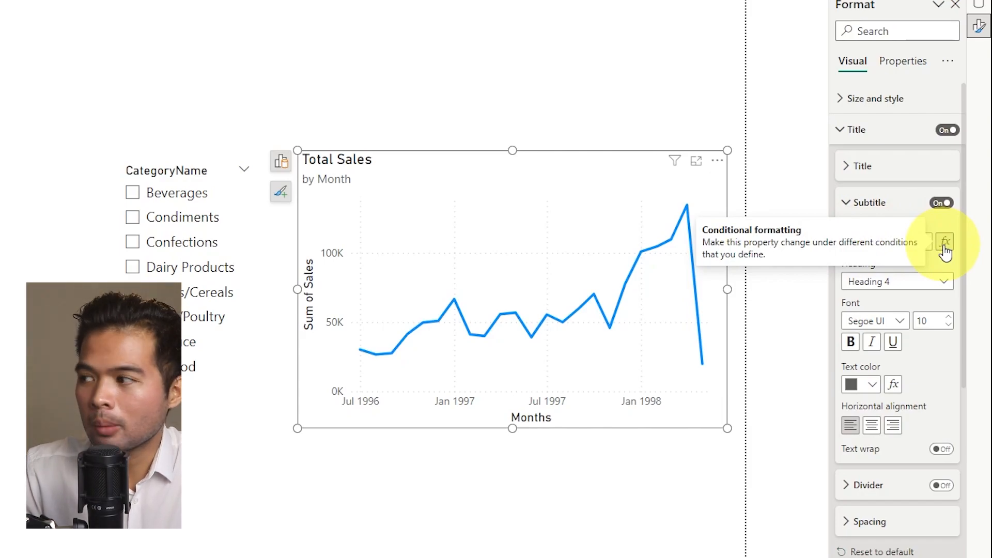
mouse_move(910, 242)
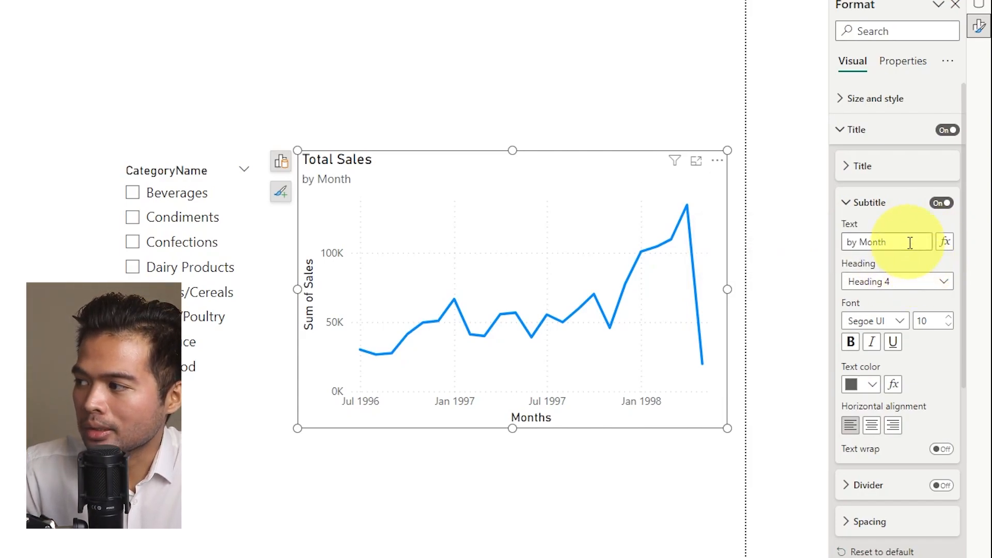
left_click(944, 242)
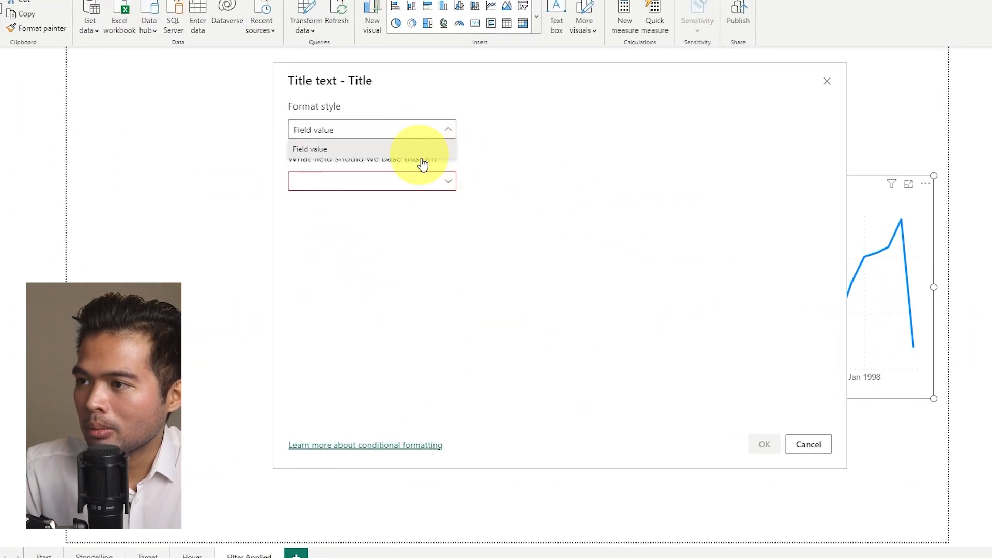
left_click(371, 181)
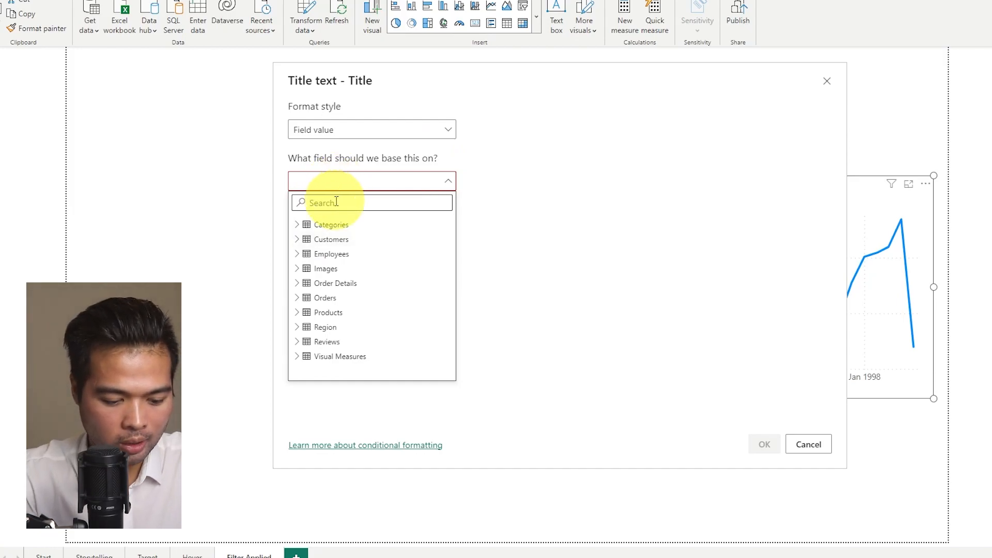
type("selecte")
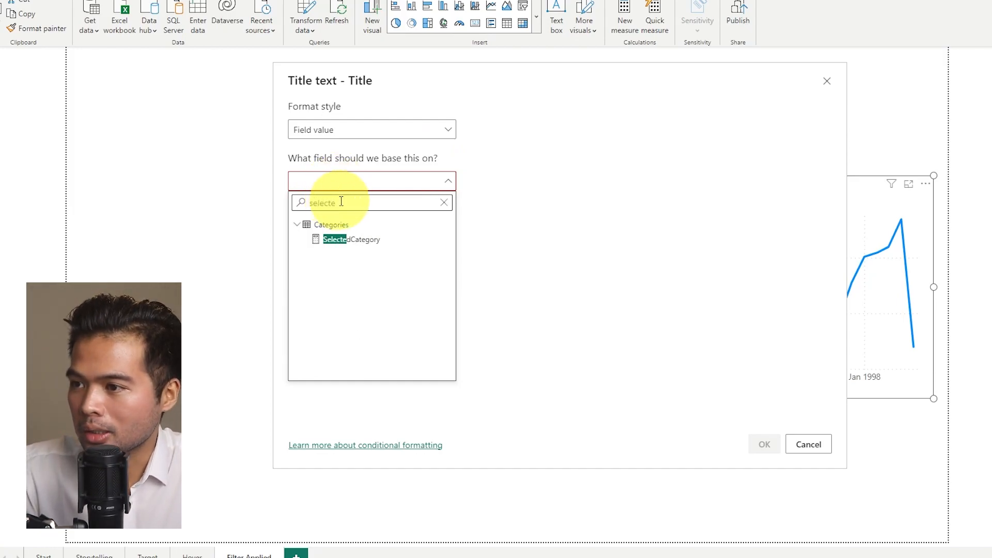
left_click(351, 240)
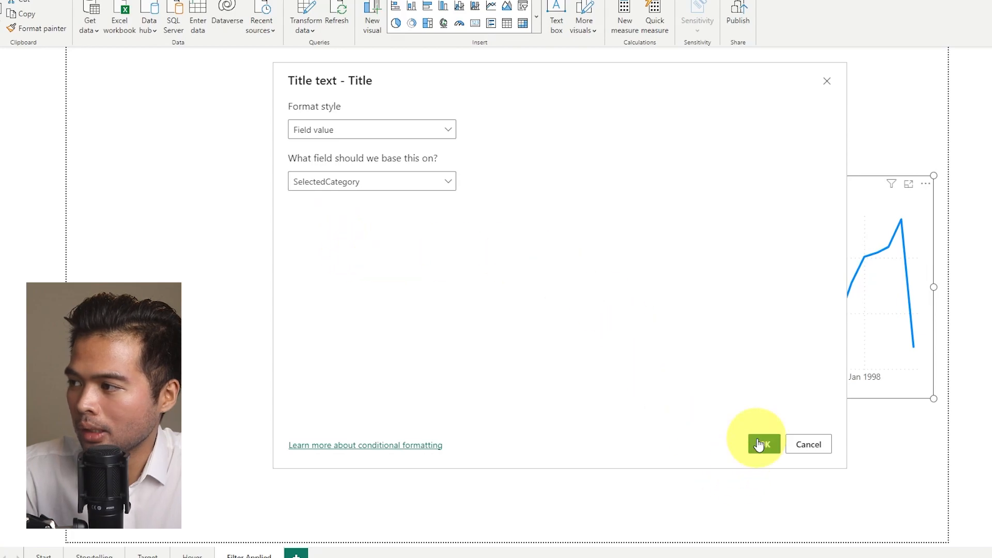
left_click(763, 444)
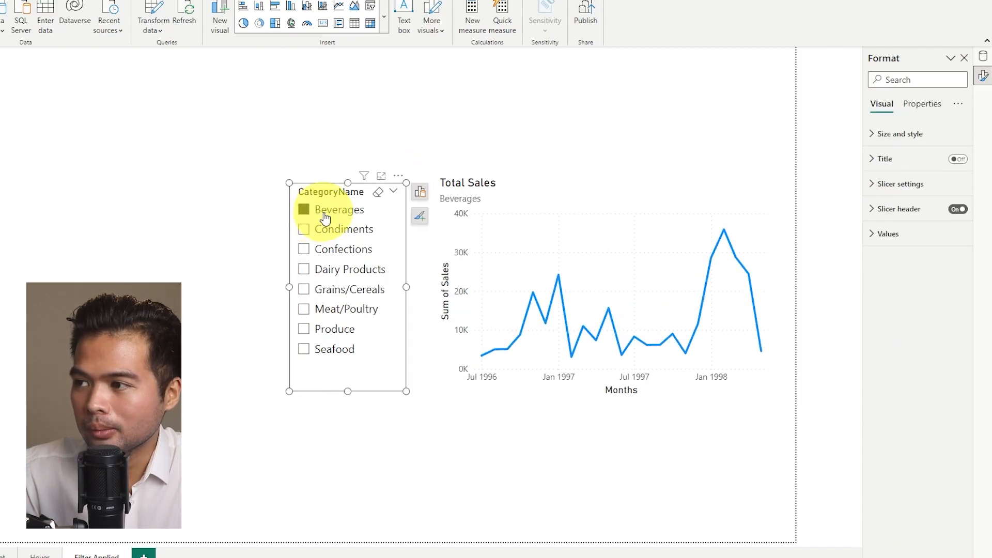
Step: Filter the slicer to Condiments to update the subtitle, then return to the Target page
left_click(303, 229)
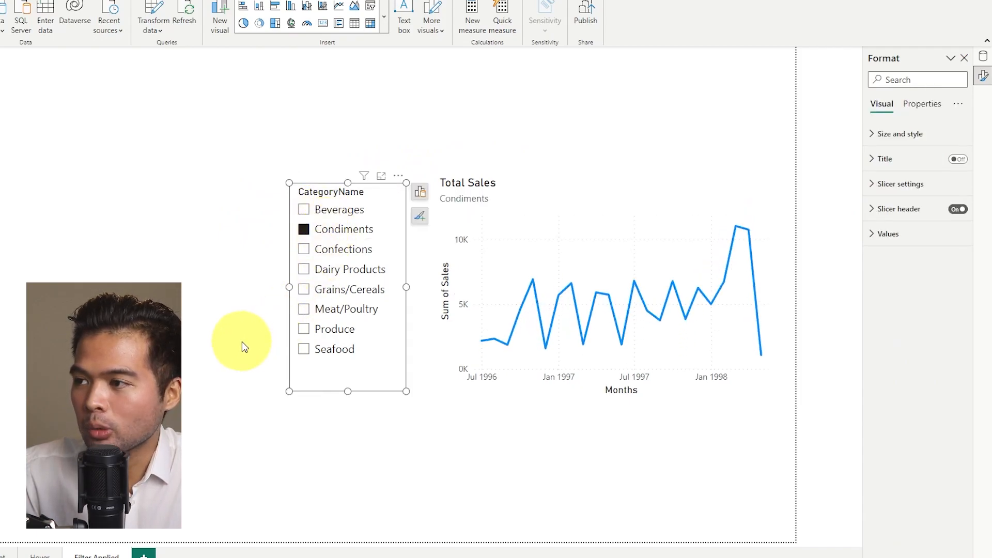
mouse_move(233, 324)
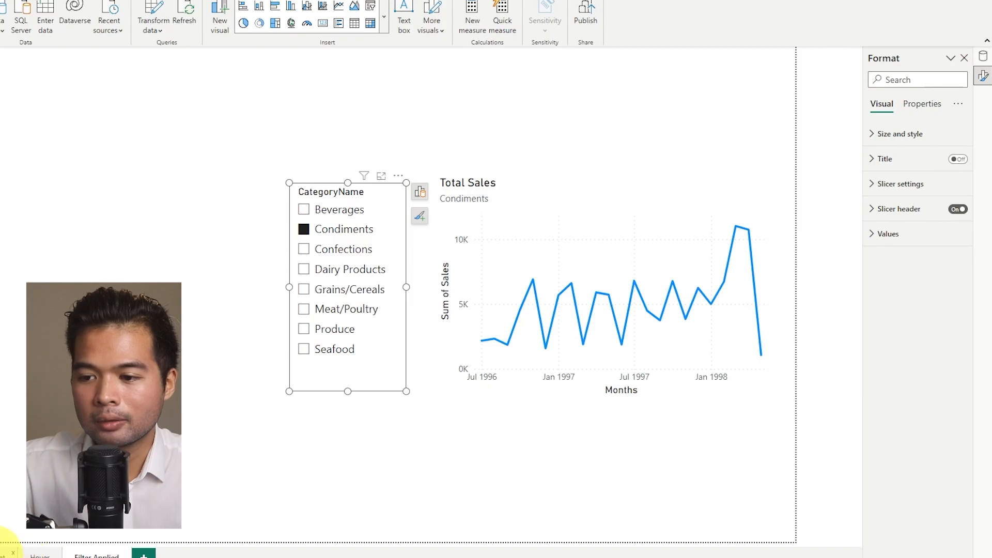
left_click(165, 538)
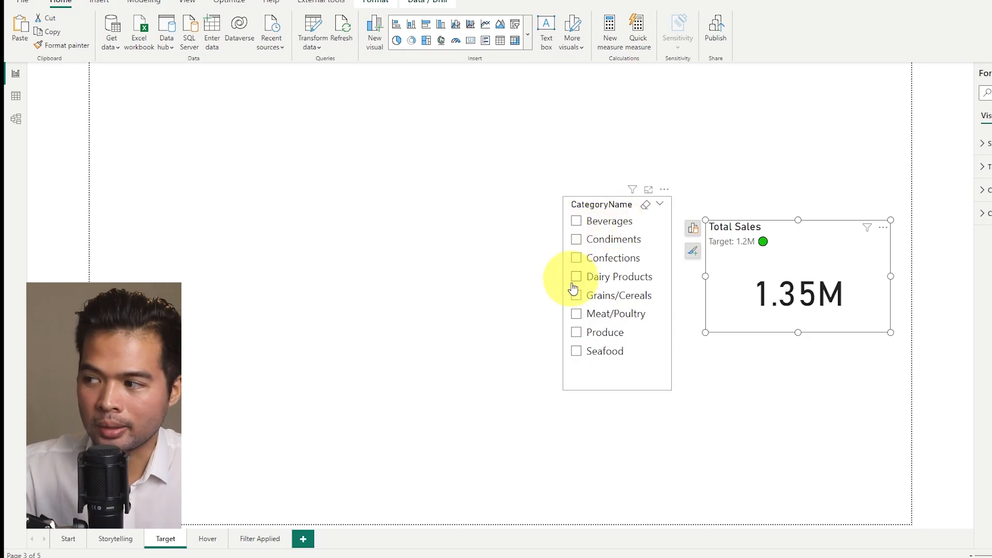
Step: Test the Total Sales card by selecting different categories in the slicer
left_click(576, 221)
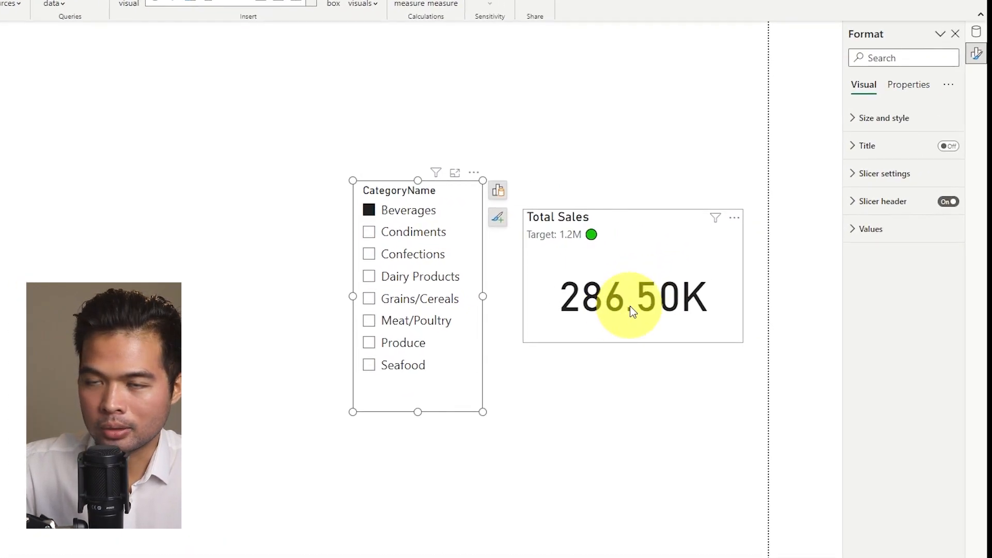
left_click(369, 232)
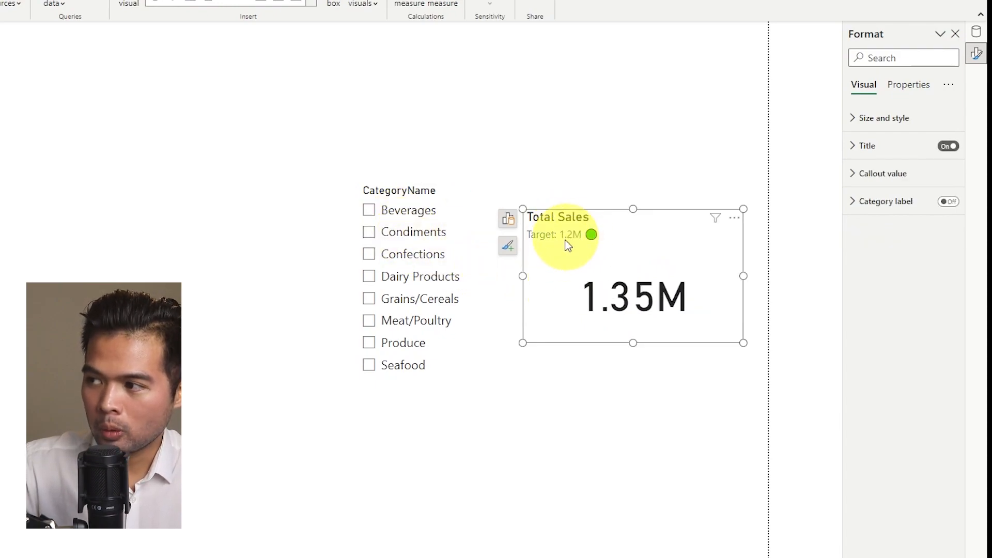
mouse_move(592, 236)
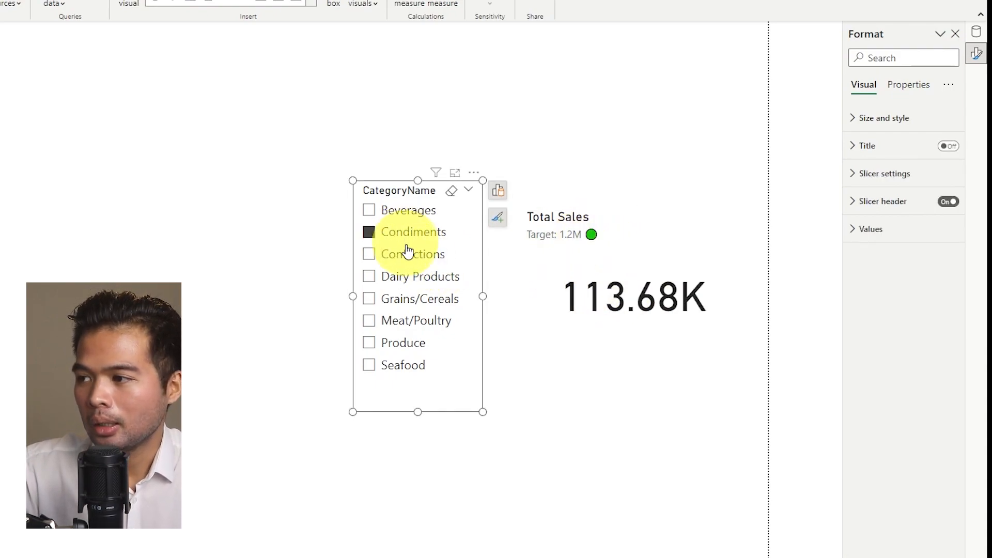
left_click(369, 277)
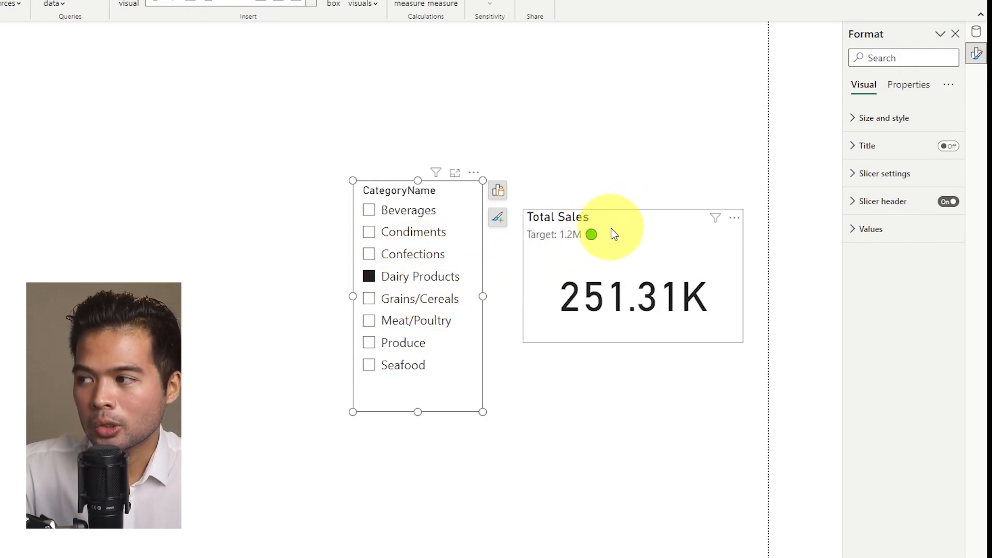
mouse_move(592, 237)
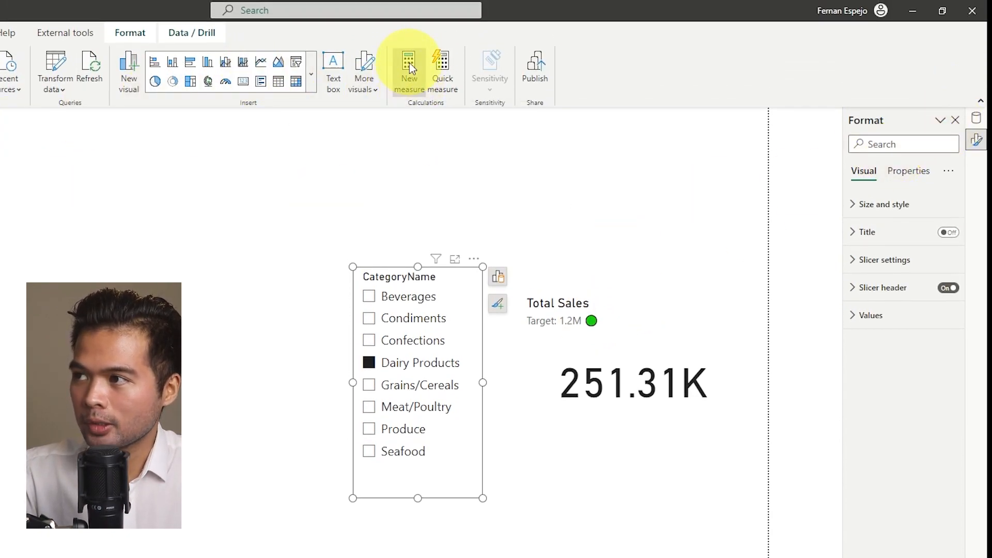
Step: Create the Target Subtitle measure using IF(SUM('Order Details'[Sales]) > 150000, ...)
left_click(409, 62)
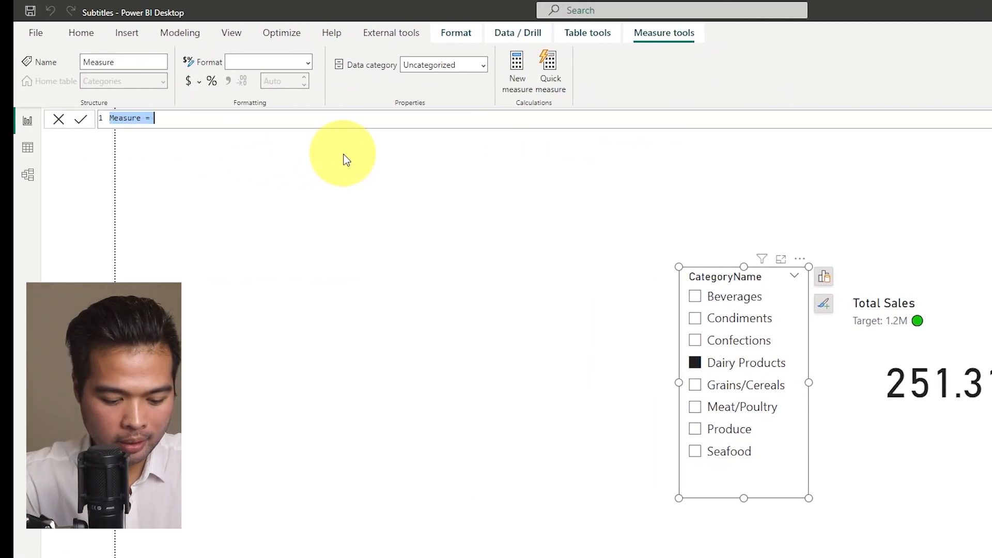
type("Te")
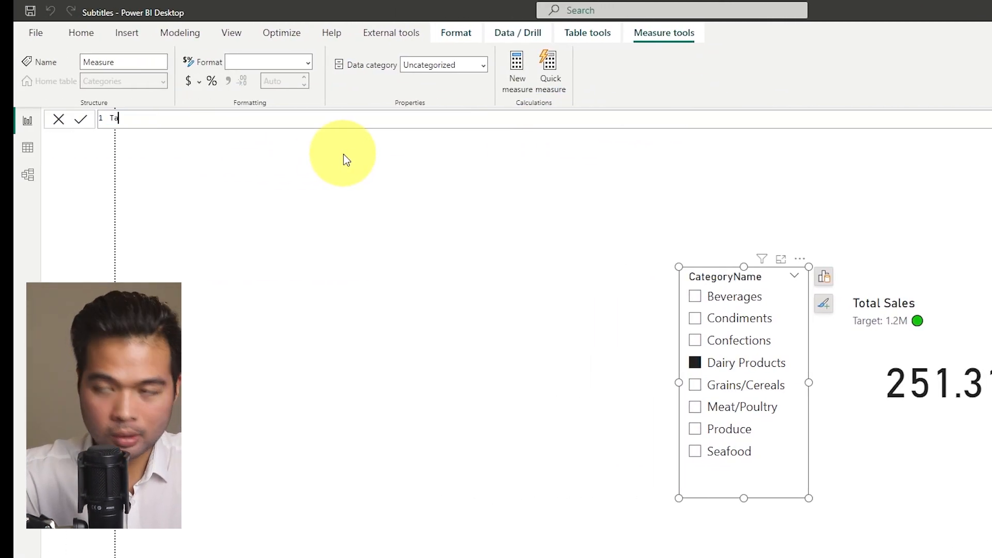
type("Target Subtitle = IF(")
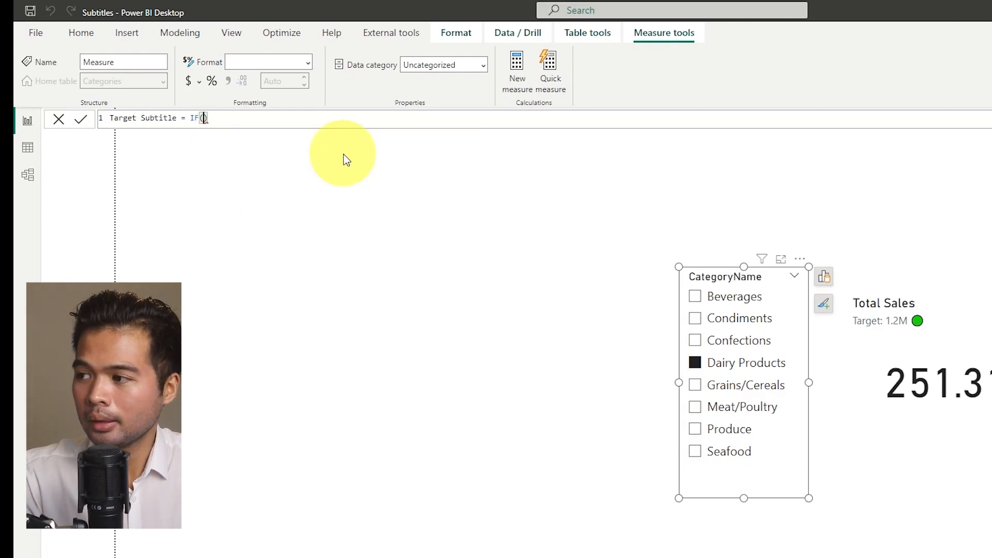
type("T")
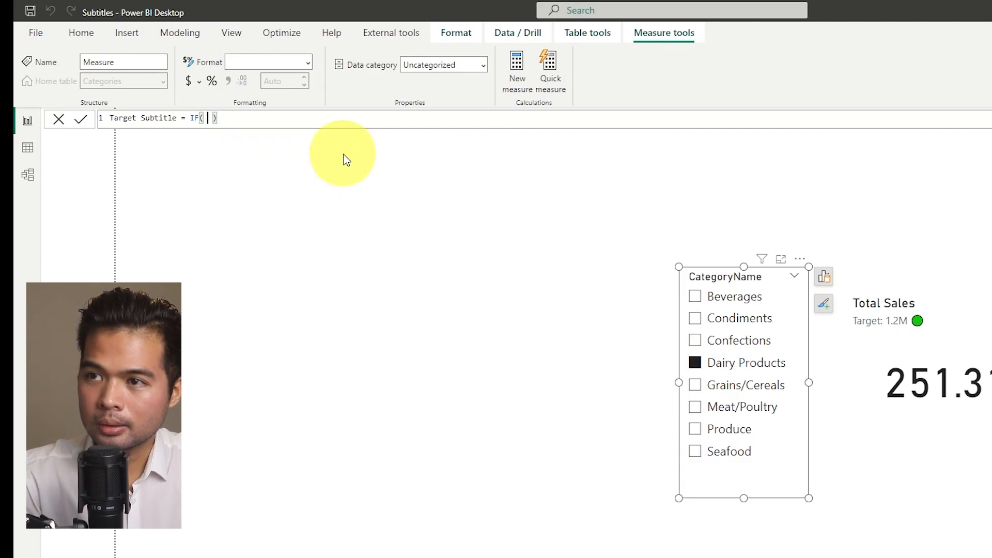
type("SUM('Order Details'[Sales]")
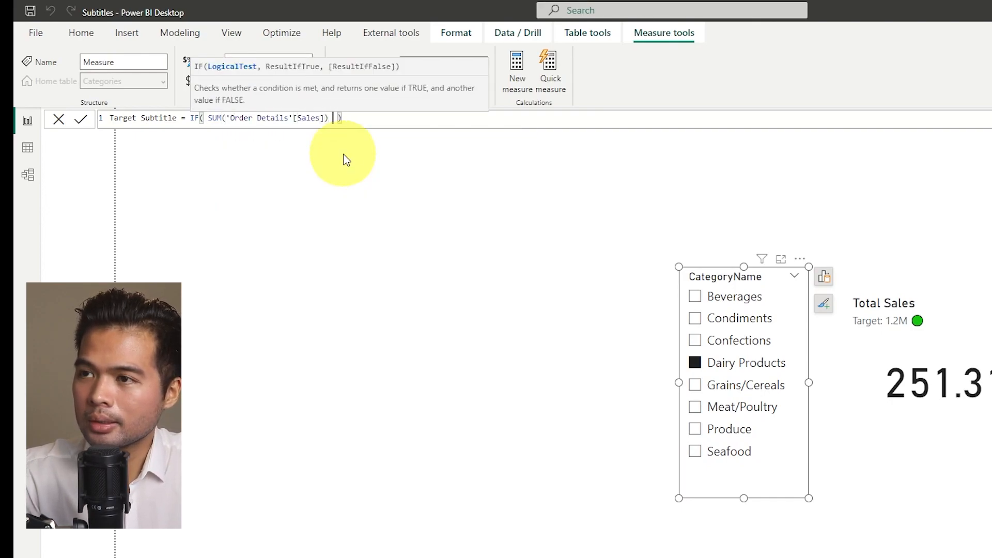
type("> 1")
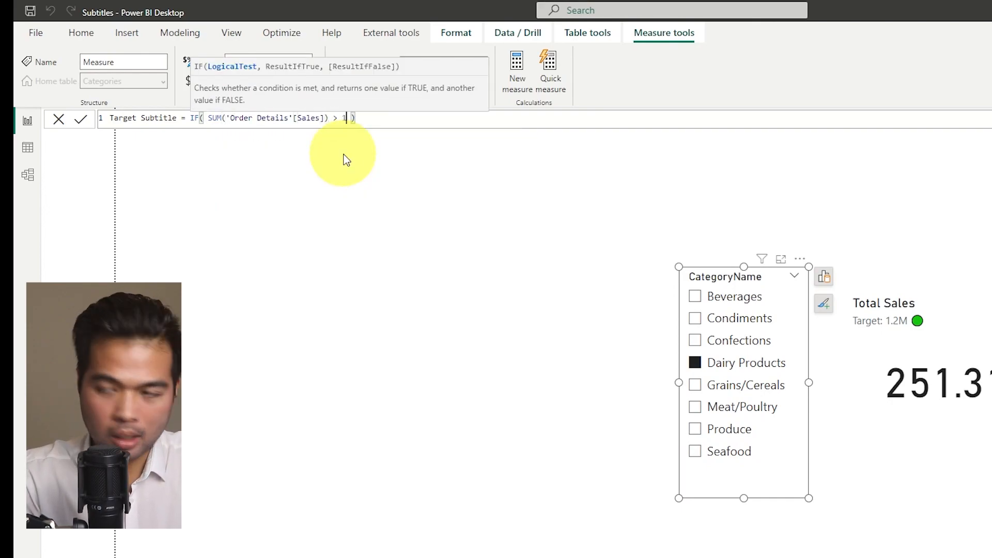
type("50000, \"")
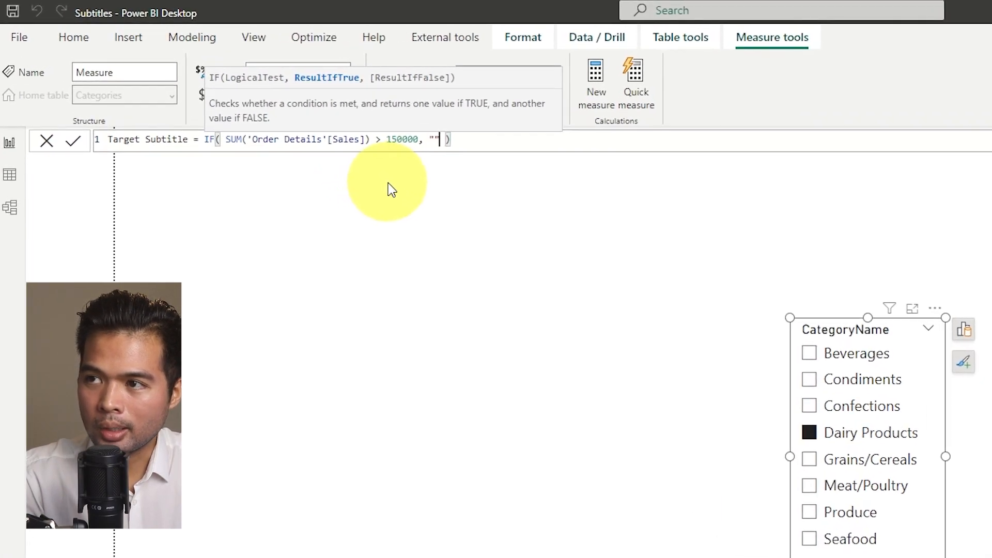
type(", \"\"")
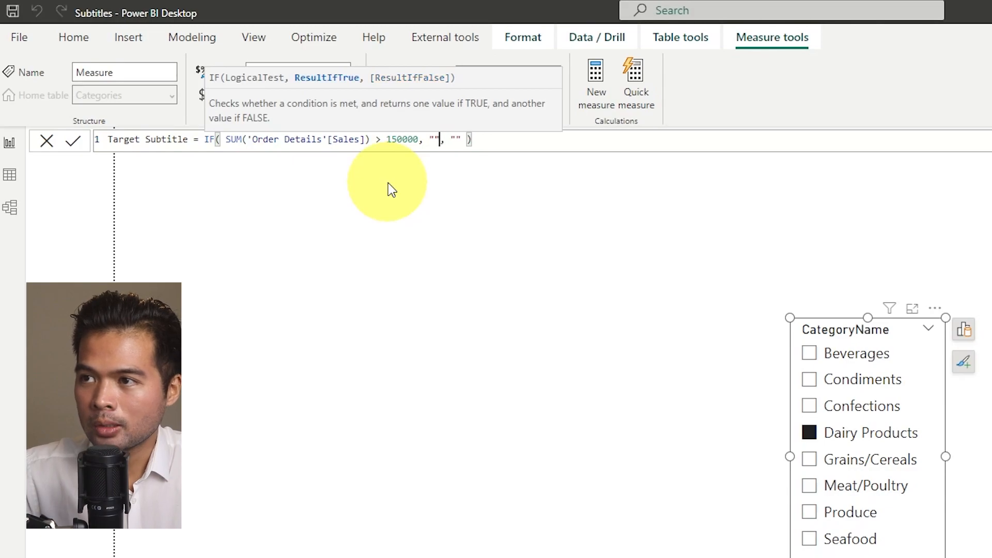
Step: Insert the green circle emoji and search for the red circle emoji
key("Win+.")
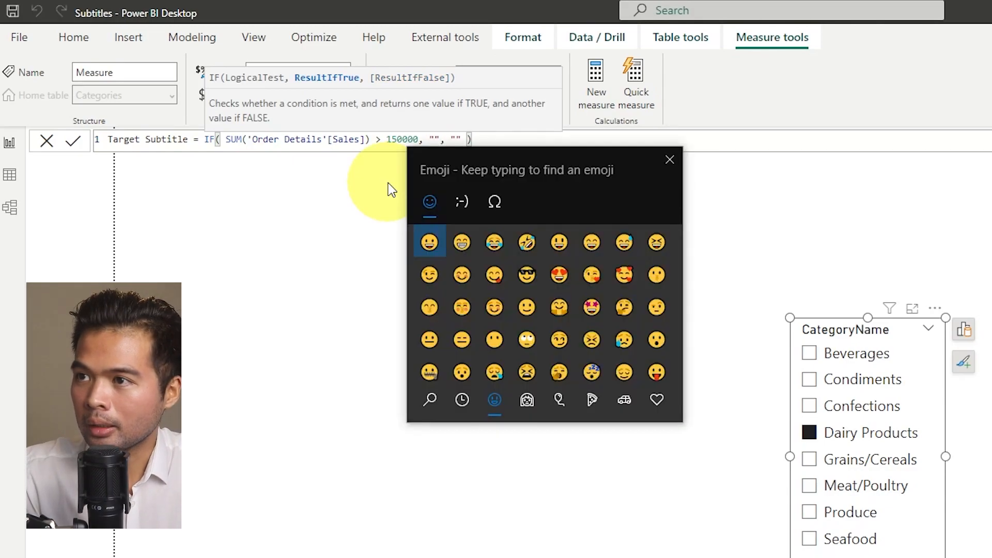
type("grn")
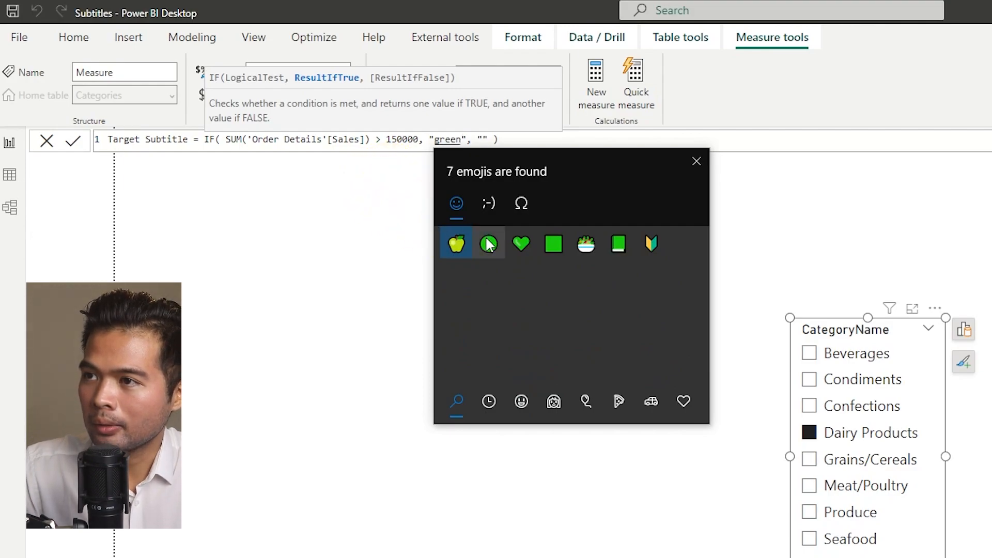
left_click(488, 244)
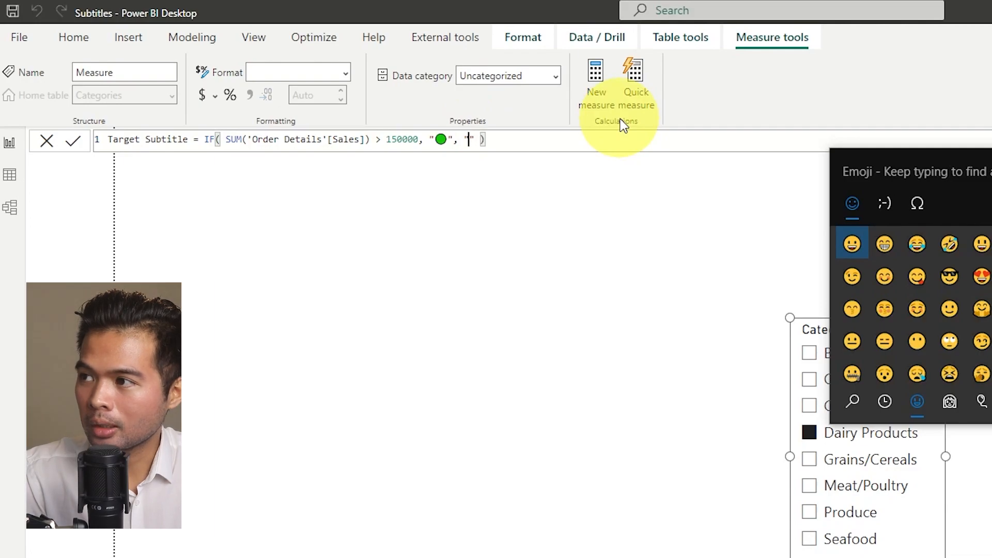
type("red")
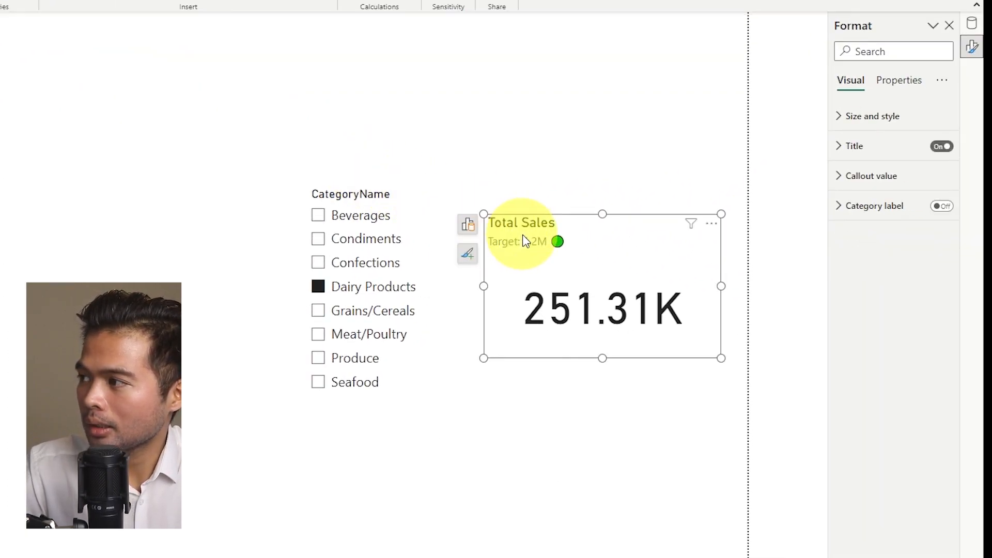
Step: Point the card's subtitle text fx Field value to the Target Subtitle measure
left_click(852, 145)
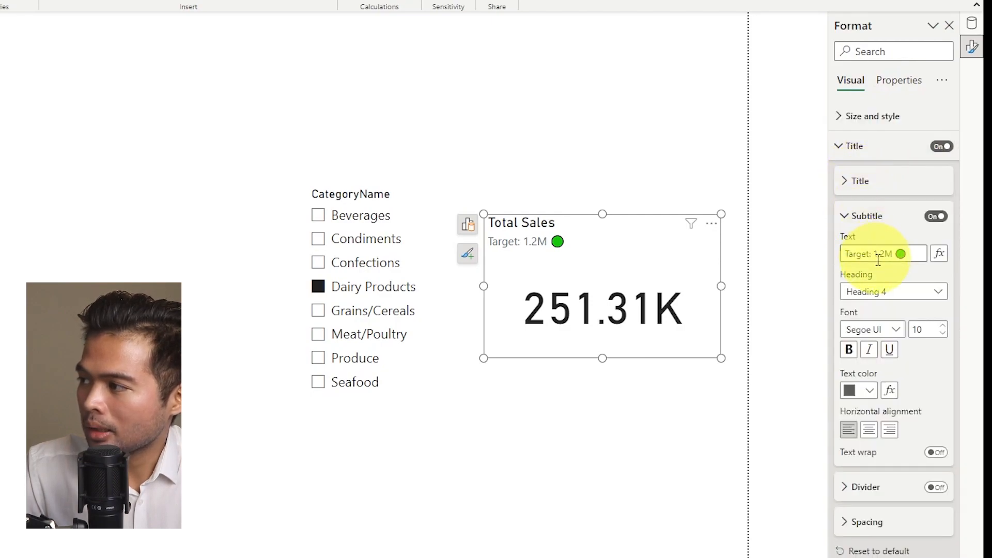
left_click(938, 253)
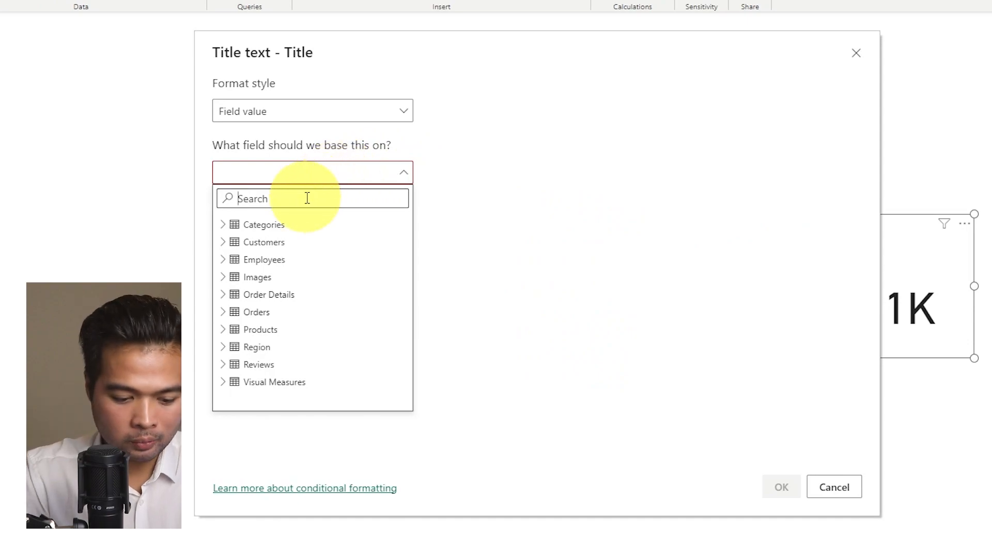
type("subtit")
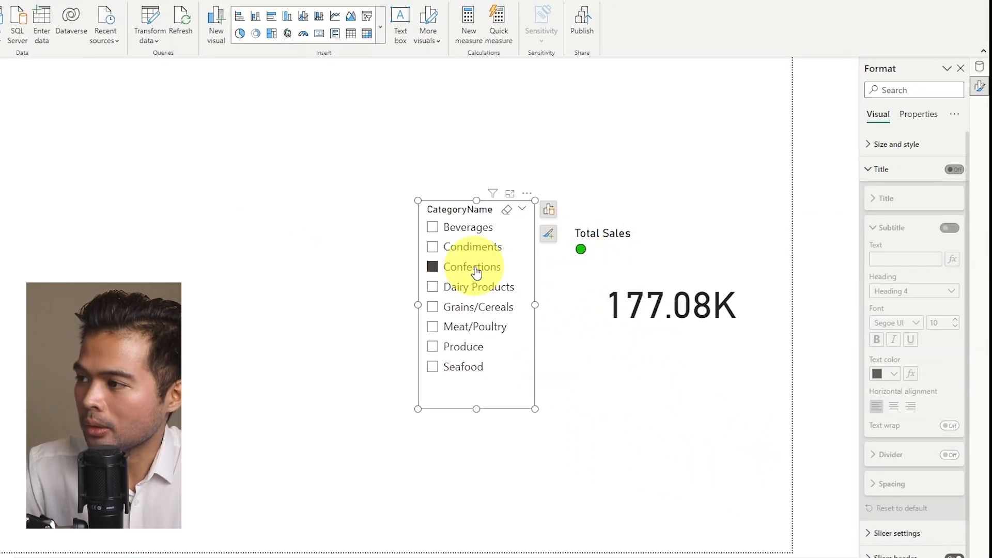
Step: Filter the report to Confections so the card shows 177.08K with a green circle
left_click(471, 247)
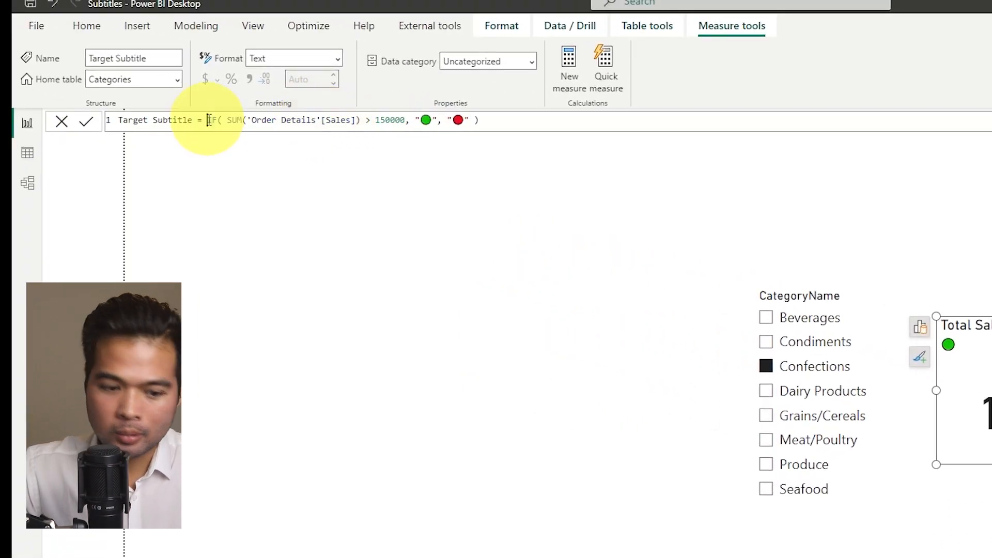
Step: Break the Target Subtitle measure onto a new line and prefix it with "Target: "
key("Enter")
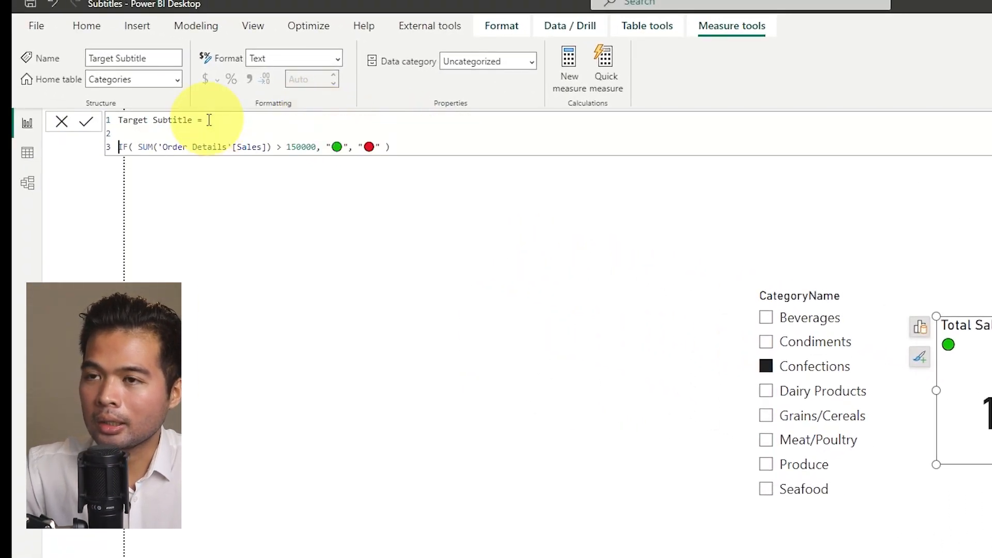
type("Total")
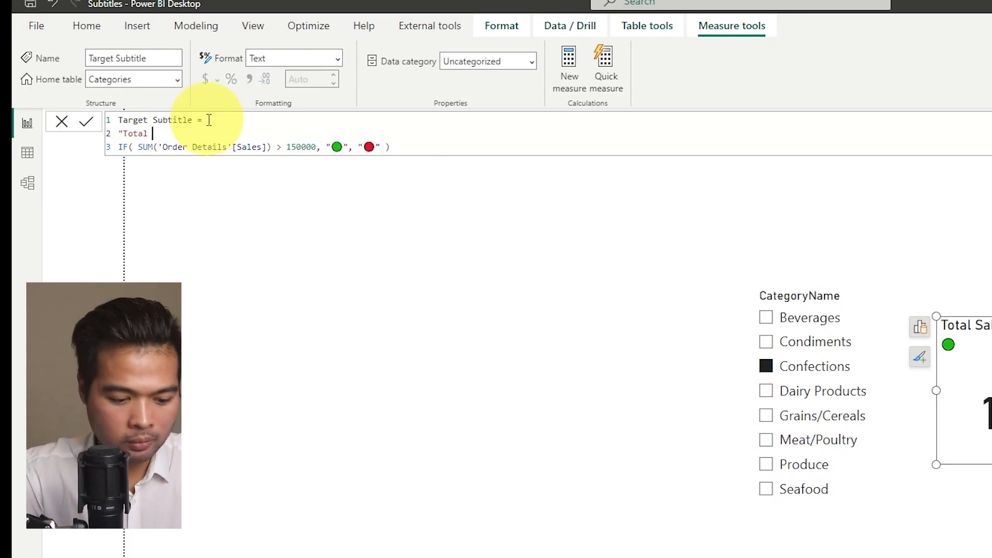
key("Backspace")
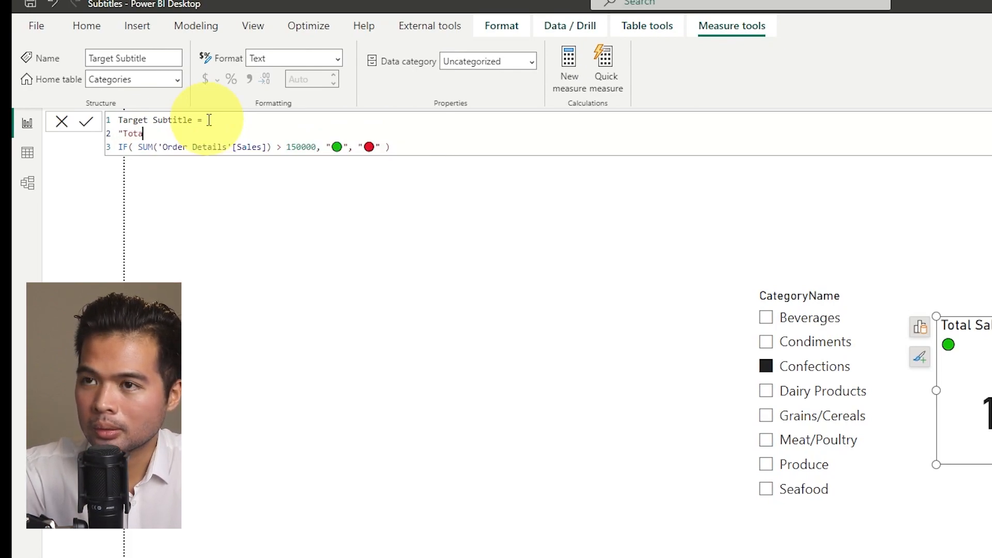
type("Targe")
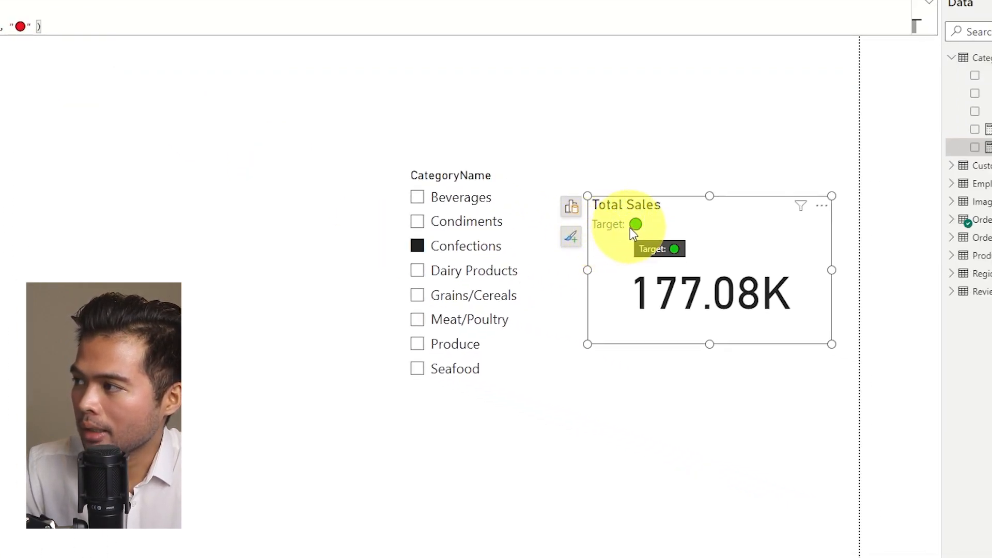
mouse_move(623, 233)
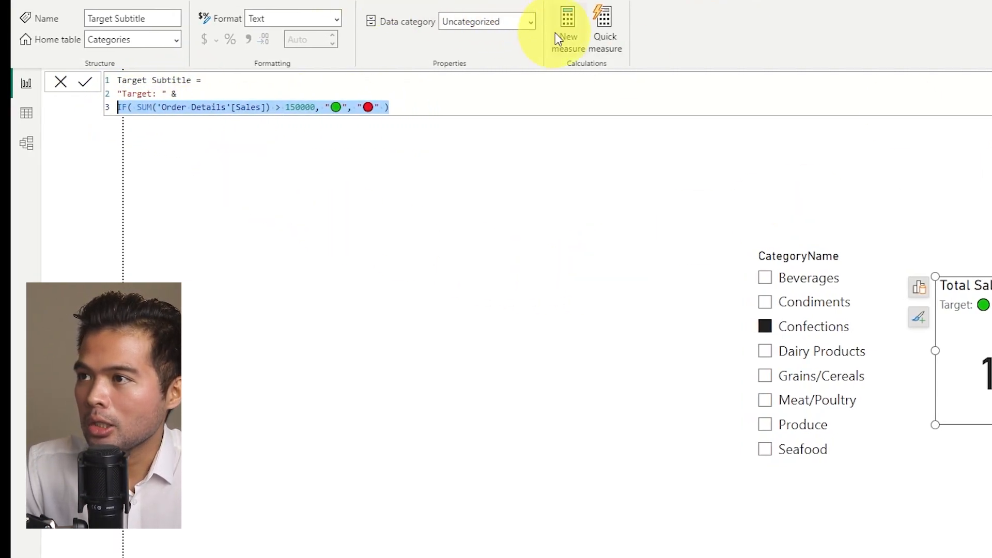
Step: Add Target Colour = IF(SUM('Order Details'[Sales]) > 150000, "Green", "Red")
left_click(567, 23)
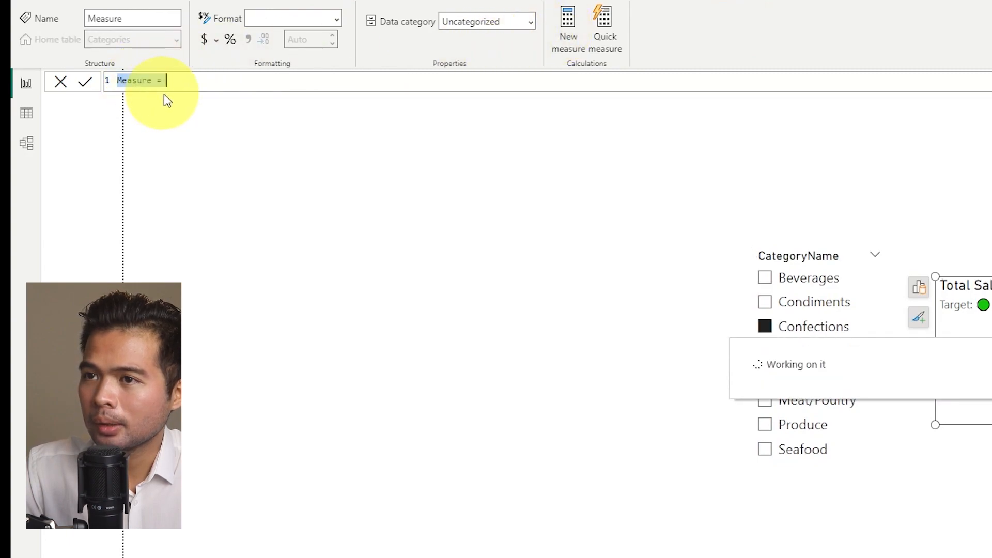
type("Target (")
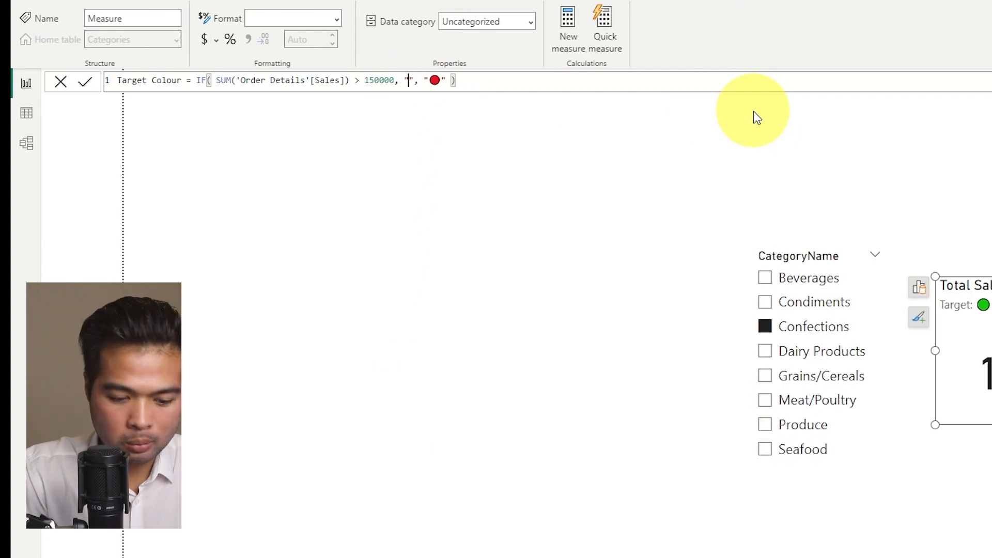
type("Green")
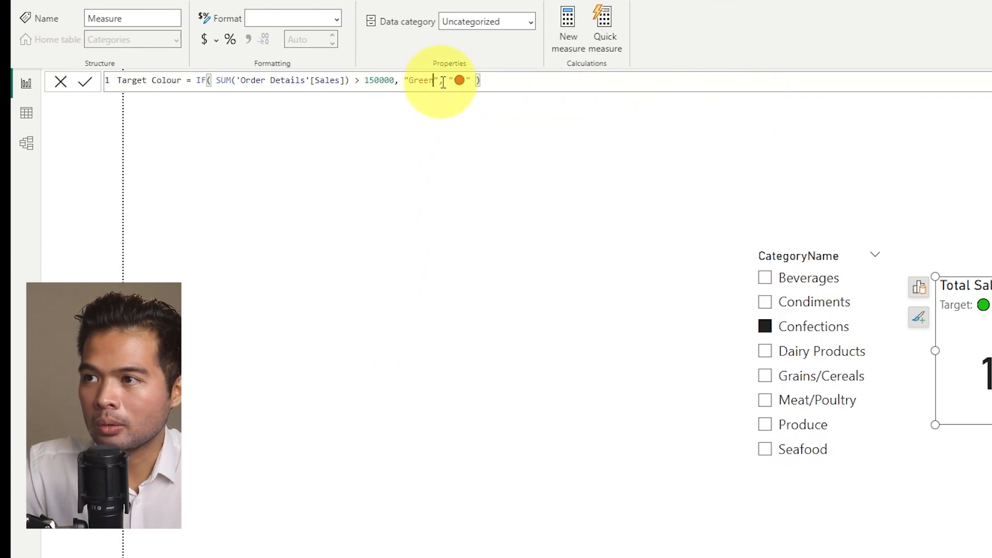
type("Red")
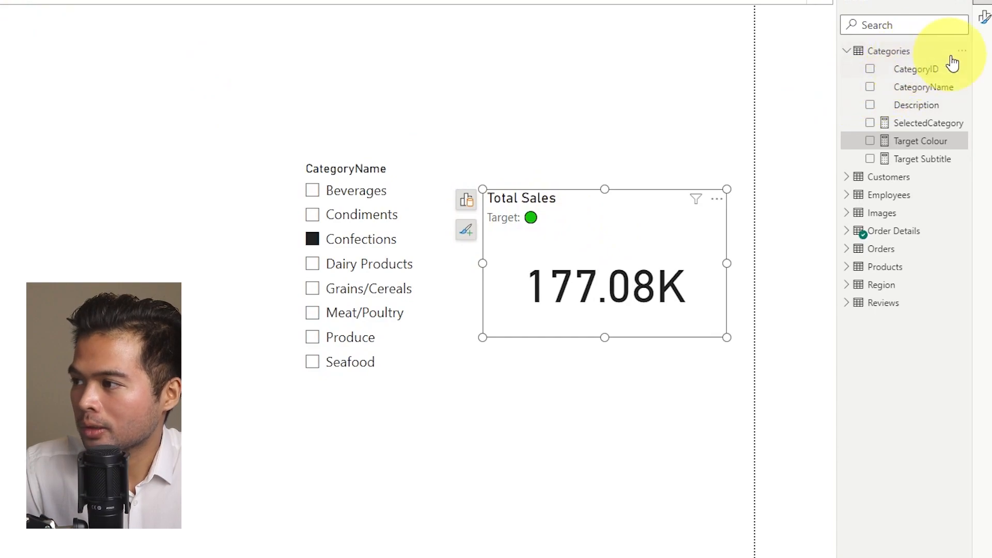
Step: Set the card subtitle text colour by field value to the Target Colour measure
left_click(980, 18)
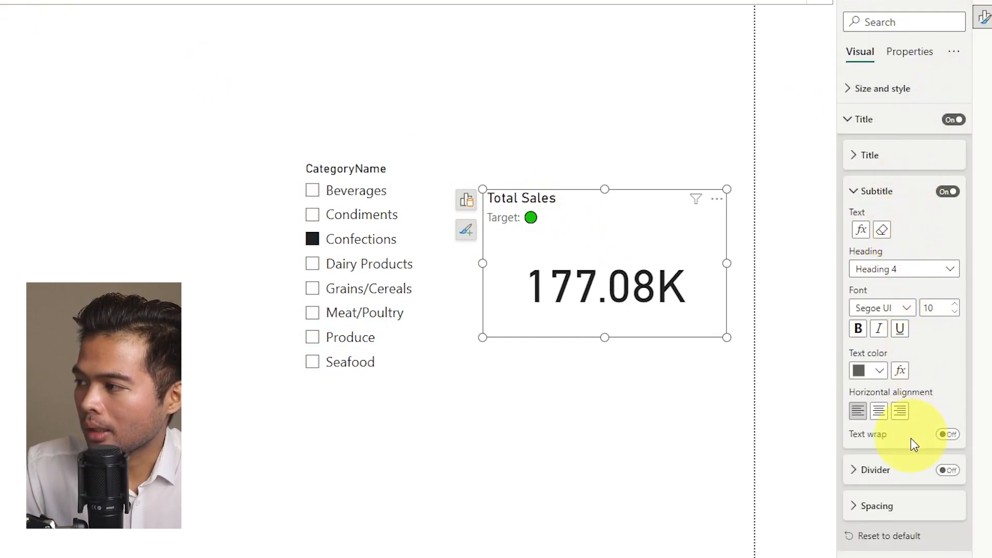
mouse_move(900, 370)
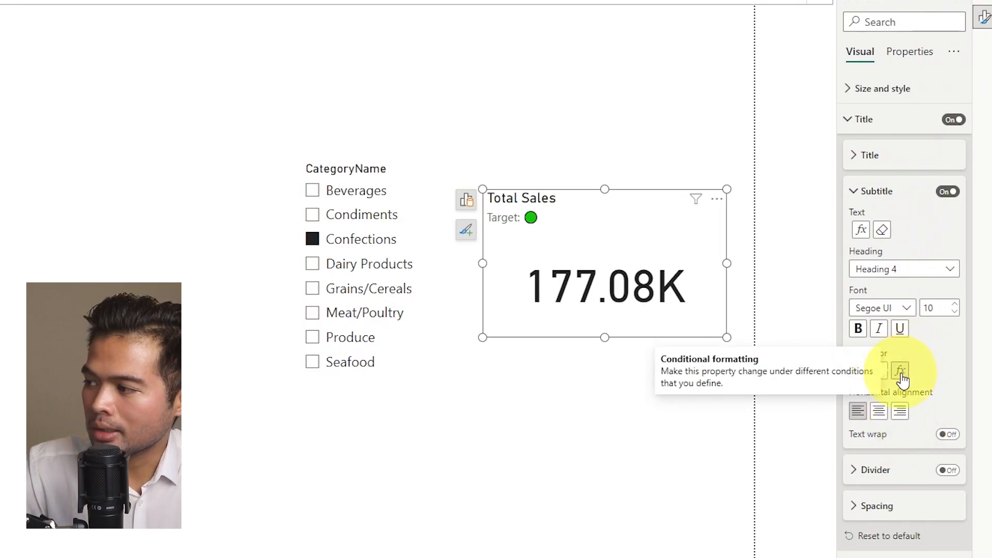
left_click(899, 371)
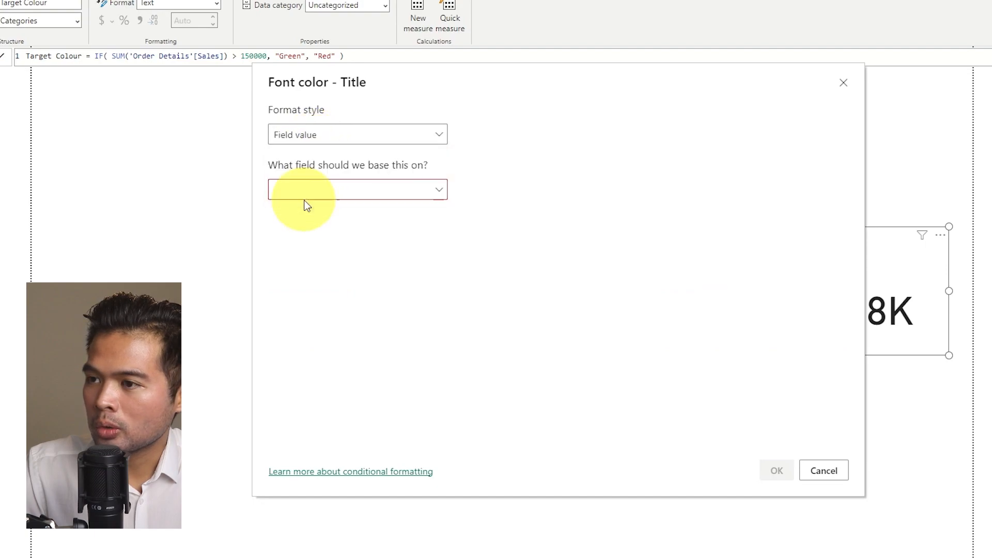
left_click(357, 189)
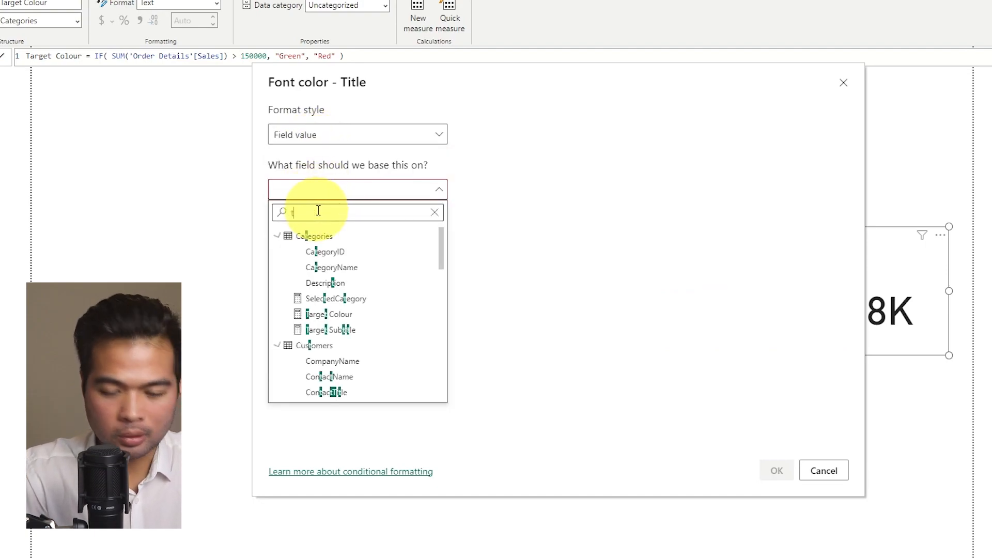
left_click(328, 314)
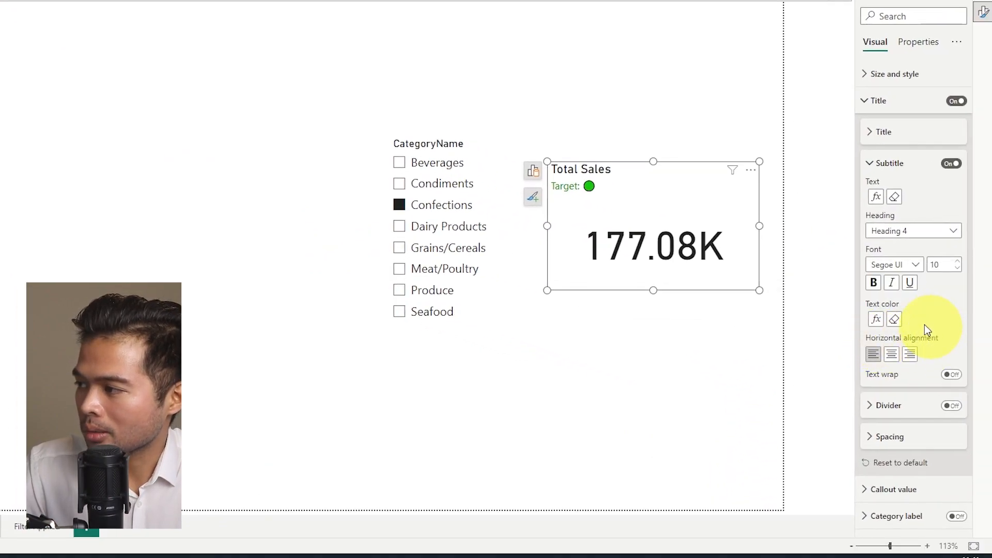
Step: Bold the green 'Target:' subtitle on the Total Sales card
left_click(443, 227)
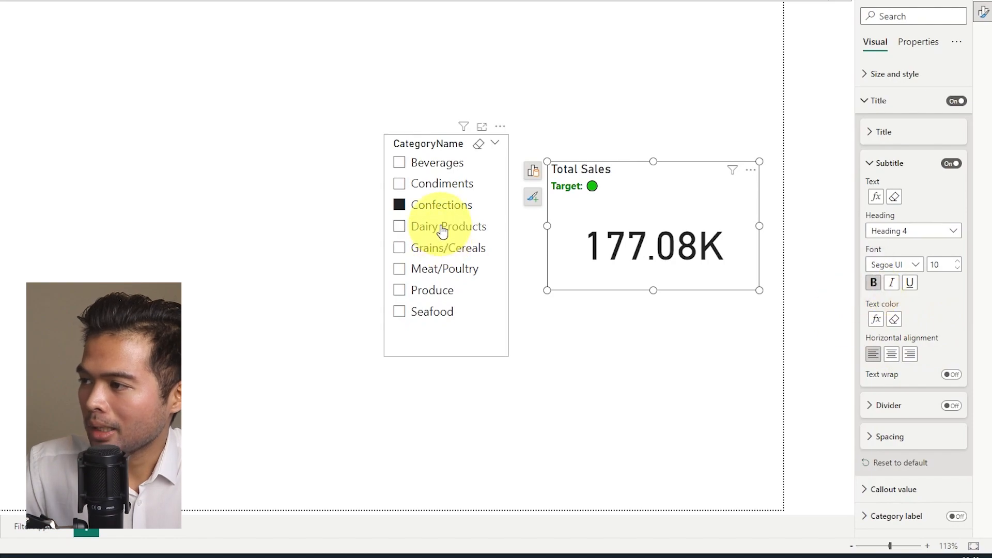